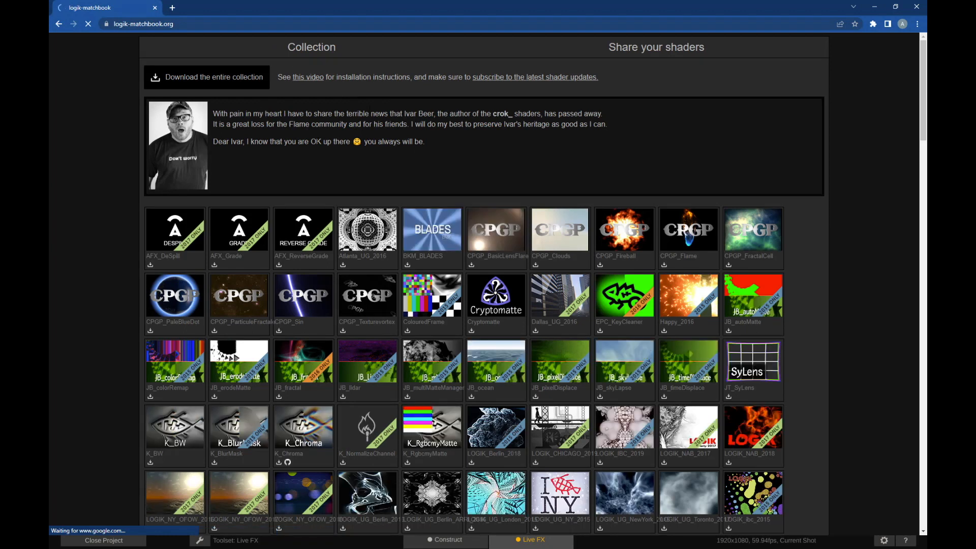
- Download the entire Matchbox shader collection from logik-matchbook.org
click(147, 24)
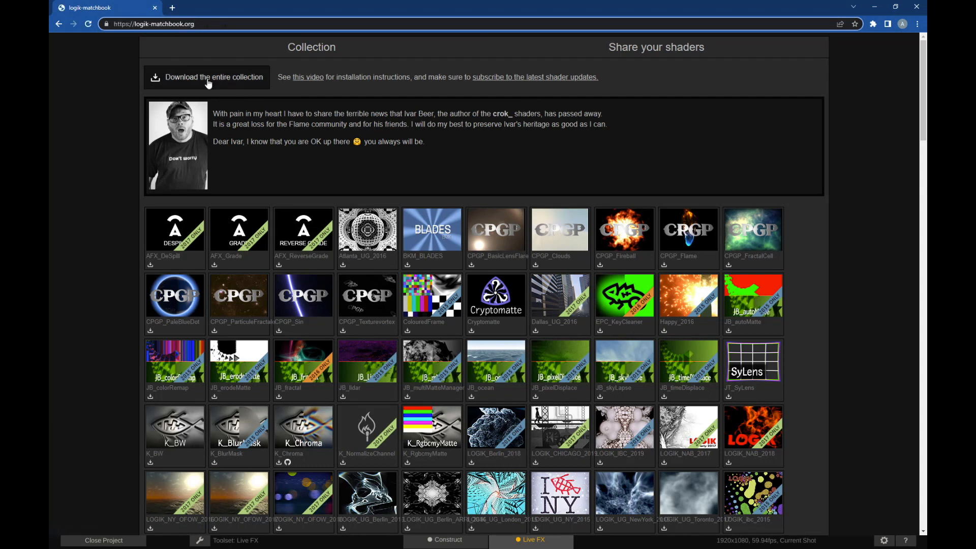
mouse_move(176, 83)
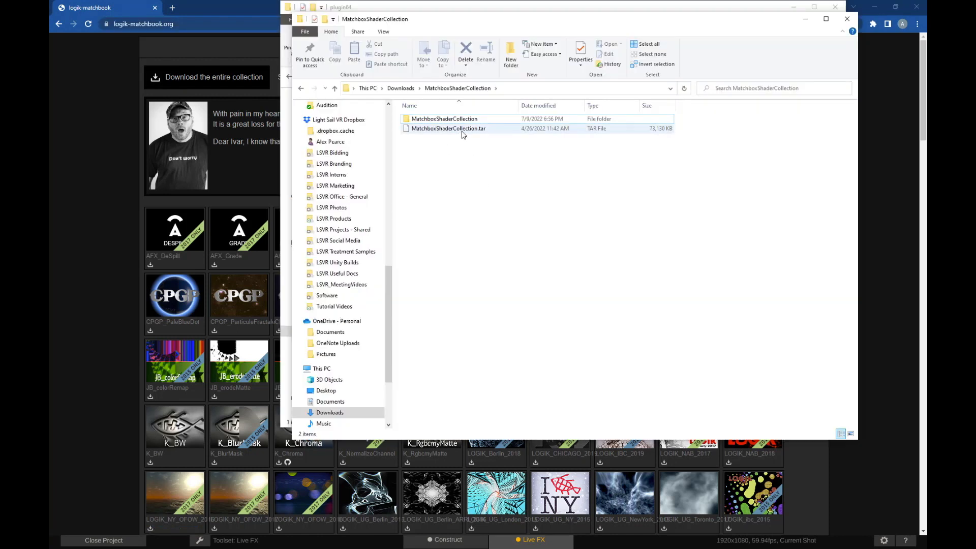
- Check the 7-Zip options for MatchboxShaderCollection.tar, then go to the OS (C:) drive root
right_click(462, 128)
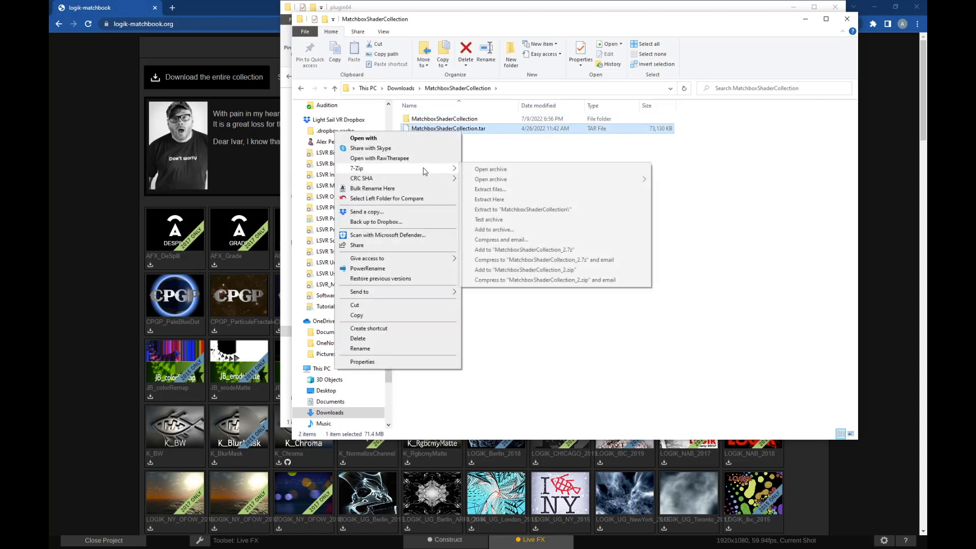
click(622, 192)
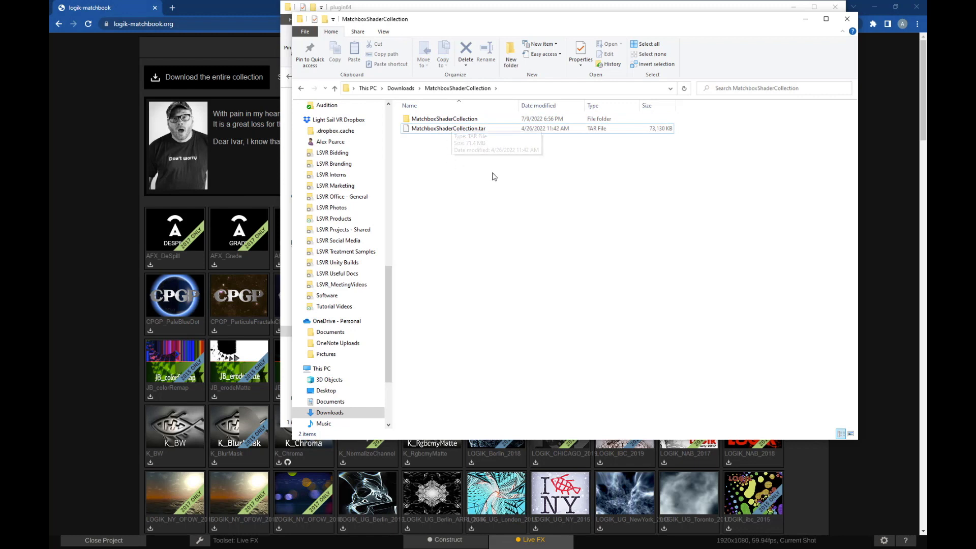
double_click(443, 118)
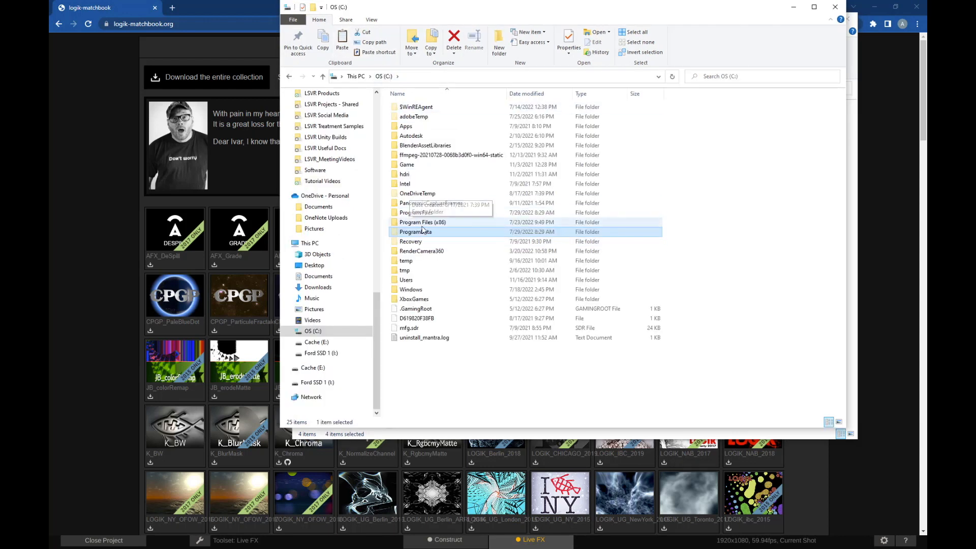
- Browse into ProgramData > Assimilator > plugin64 > Matchbox to reach its shaders folder
double_click(416, 232)
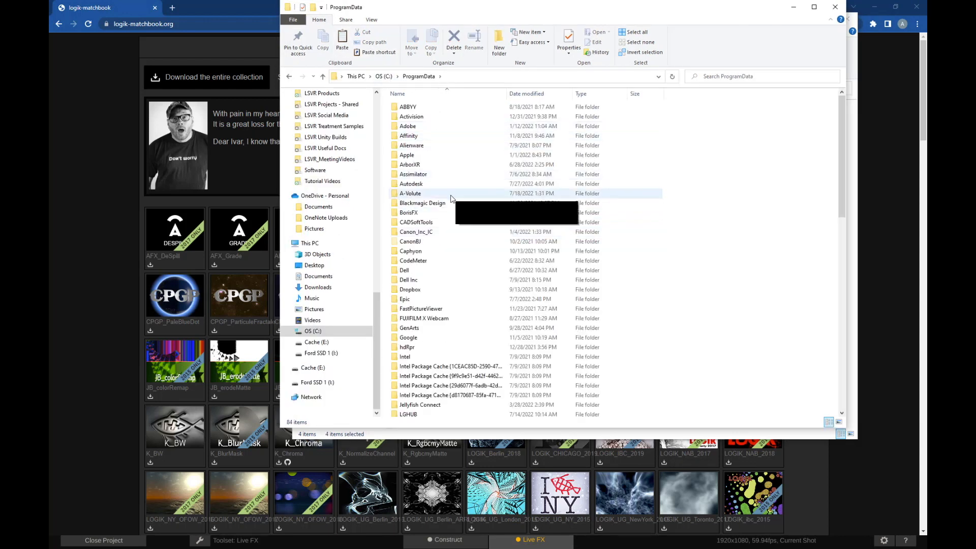
double_click(413, 174)
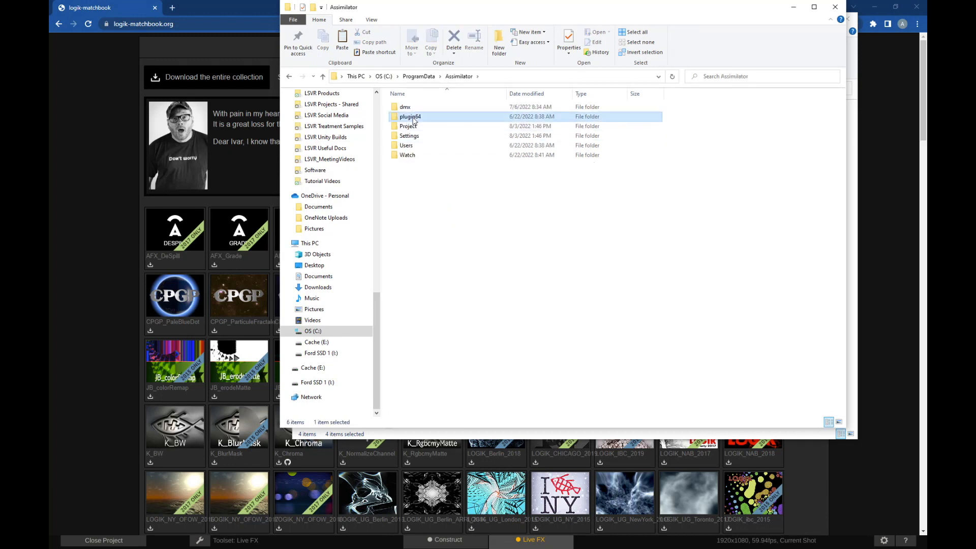
double_click(411, 116)
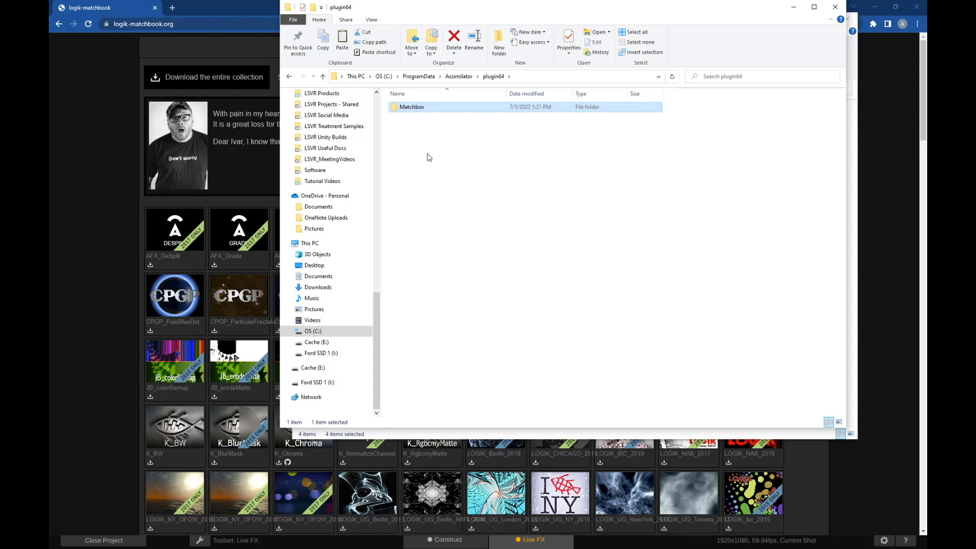
click(427, 147)
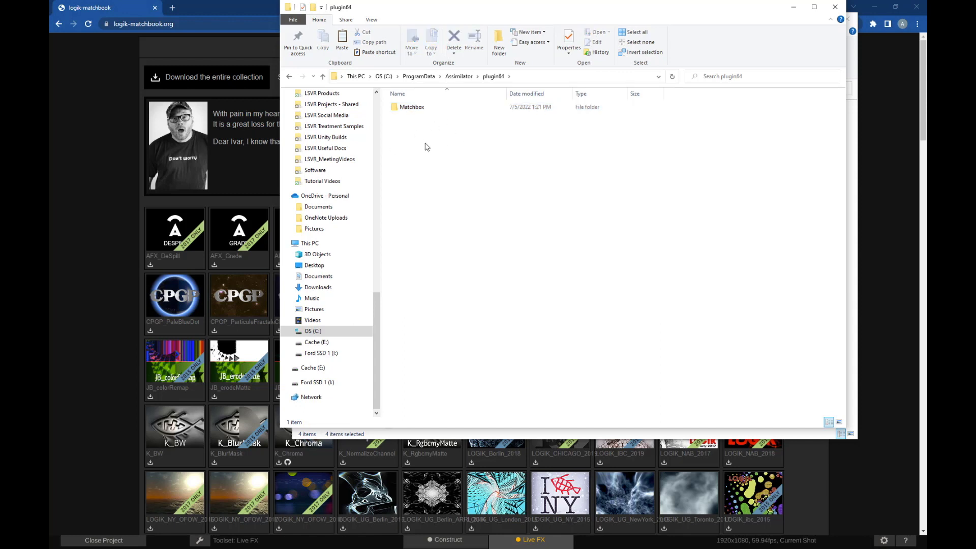
click(411, 107)
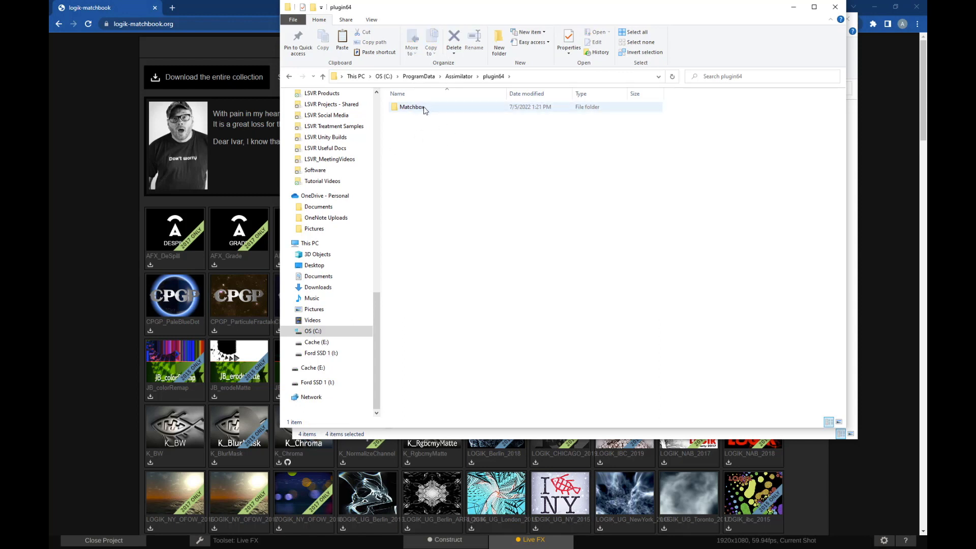
double_click(411, 107)
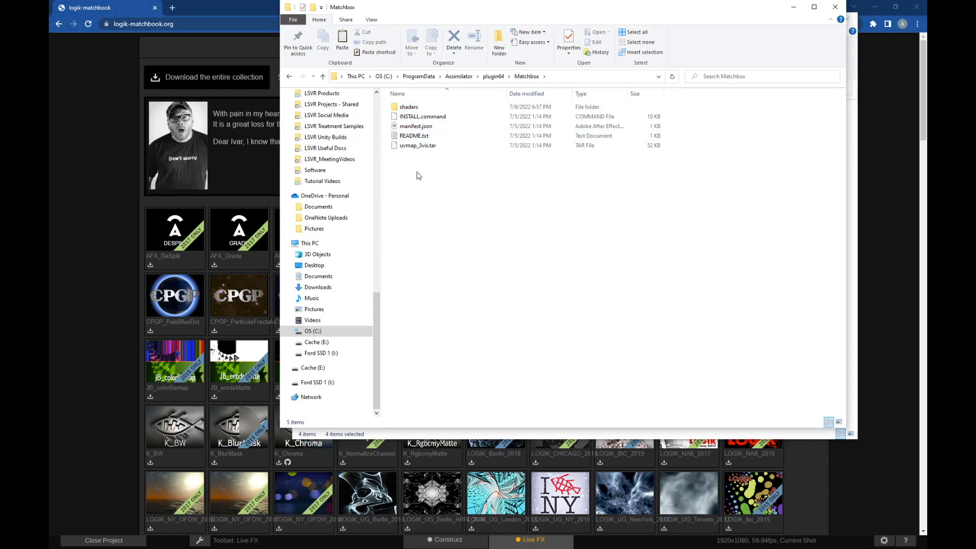
mouse_move(476, 210)
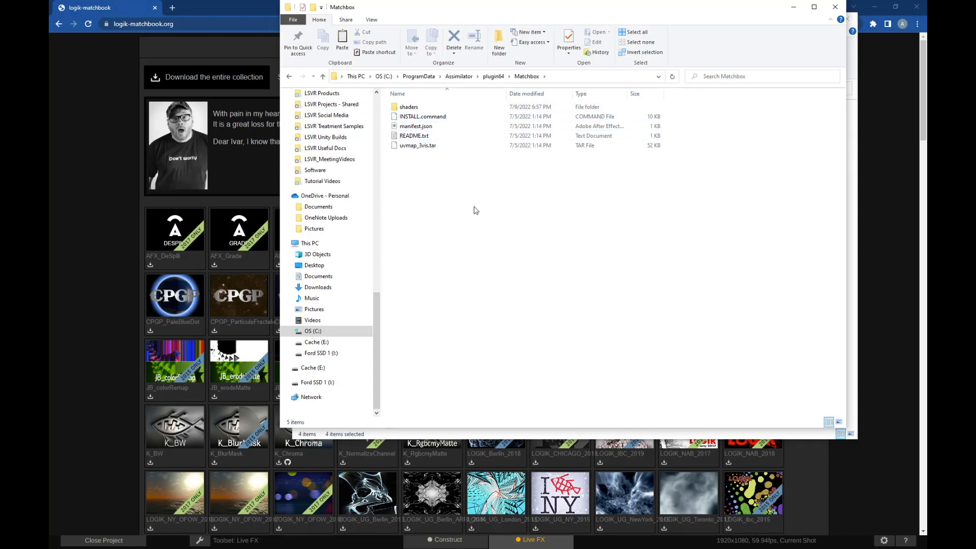
mouse_move(414, 183)
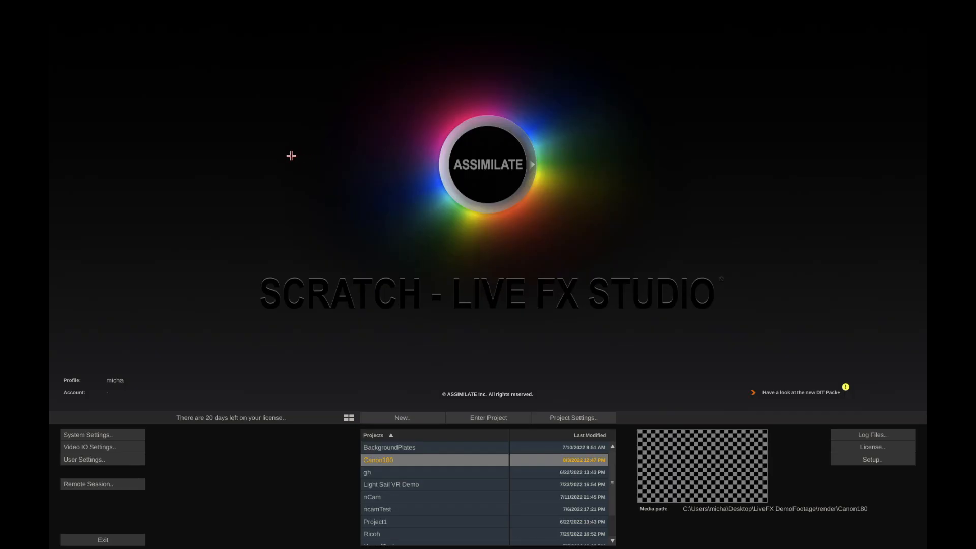
mouse_move(283, 466)
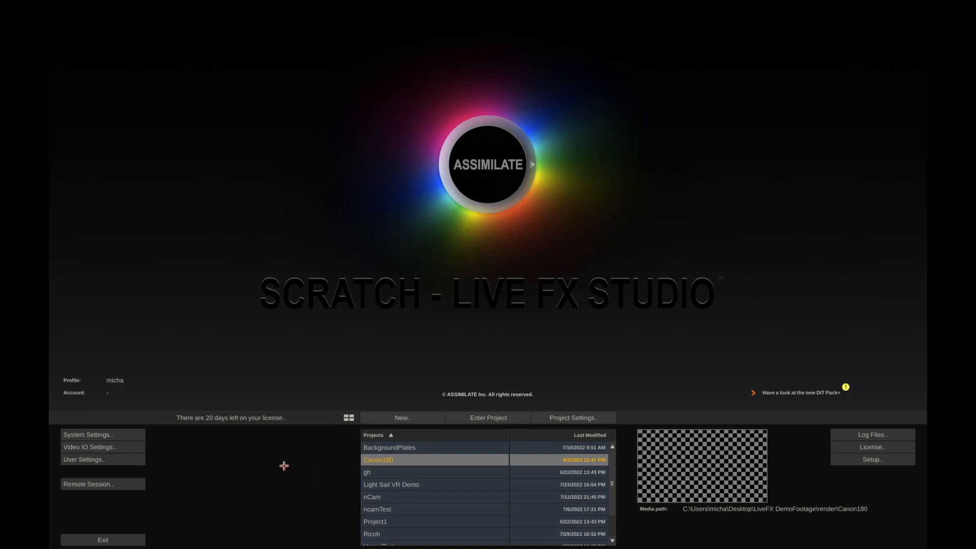
mouse_move(390, 442)
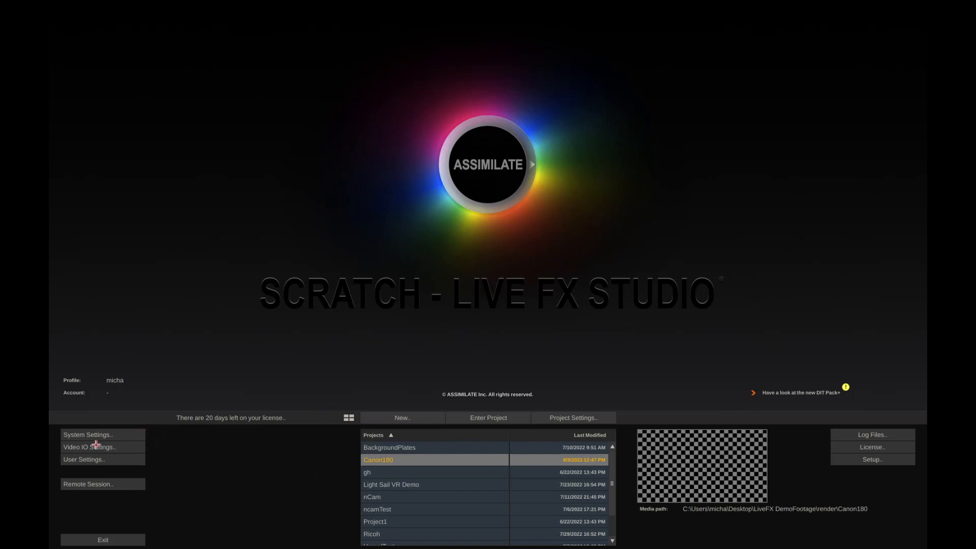
mouse_move(95, 446)
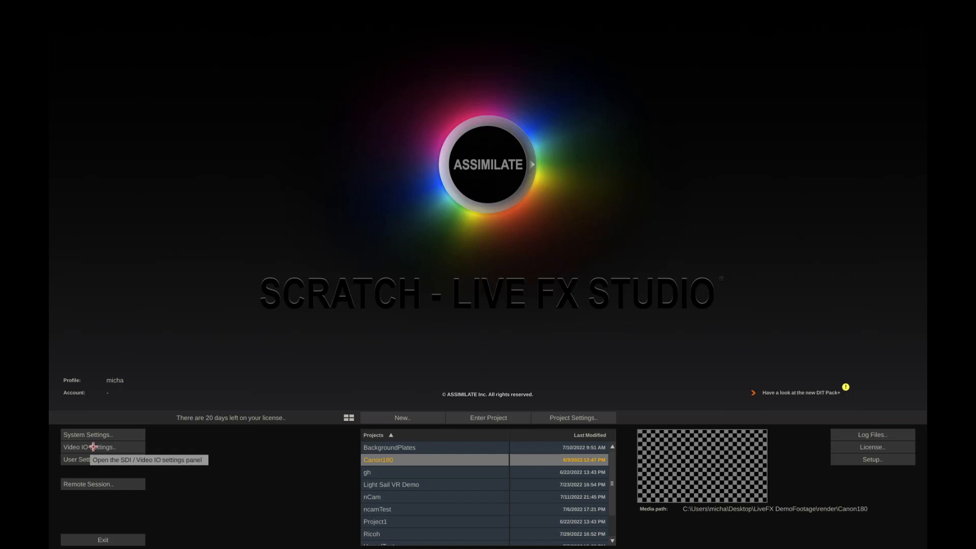
click(95, 446)
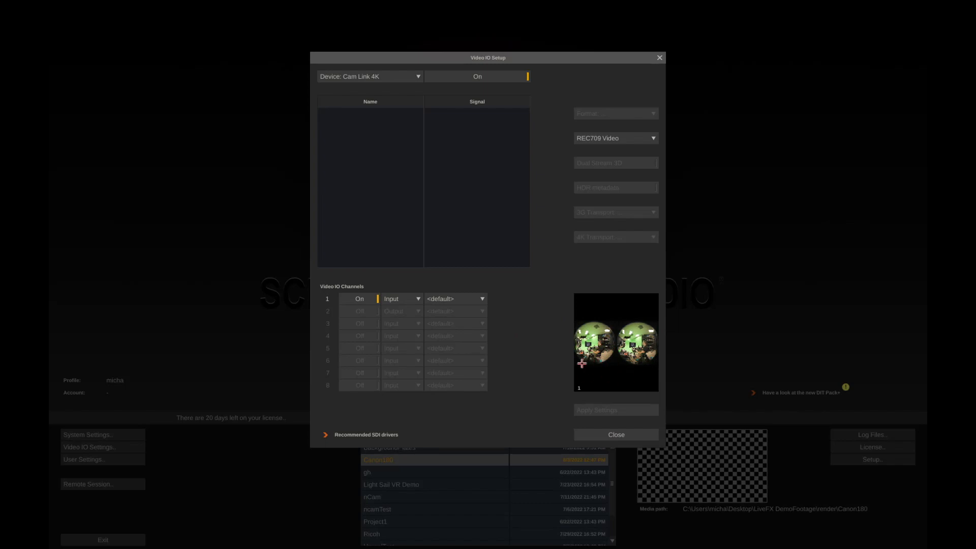
click(615, 434)
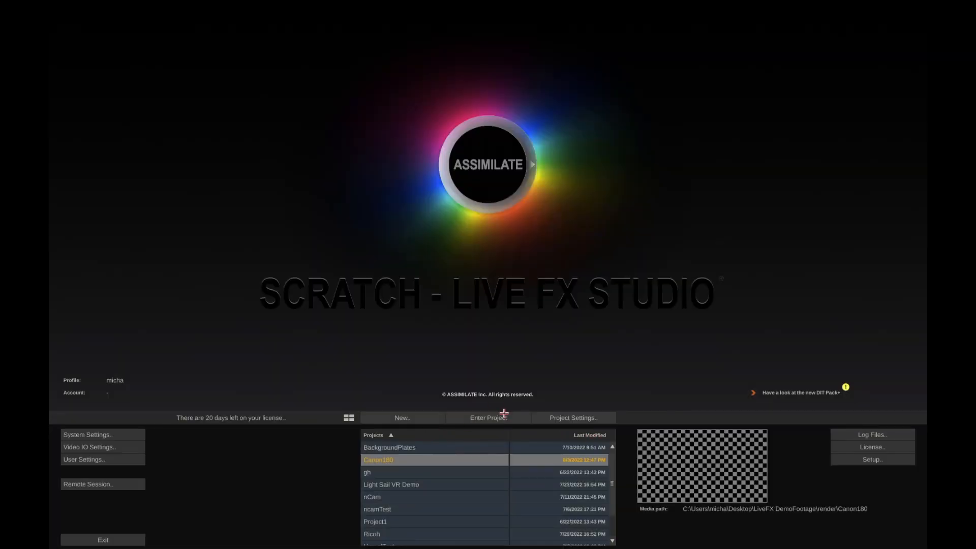
- Create a new project named CanonTutorial and select it in the Projects list
click(402, 417)
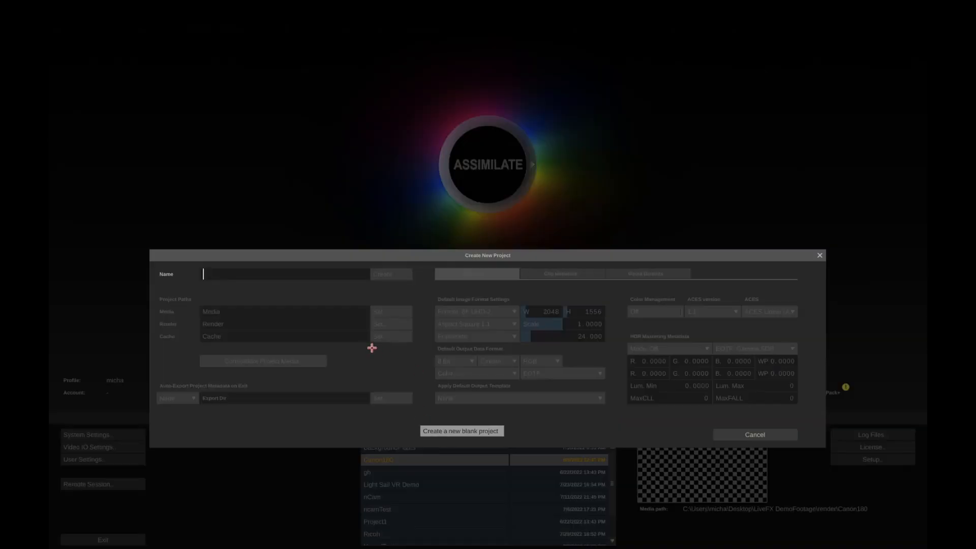
text(CanonTutorial)
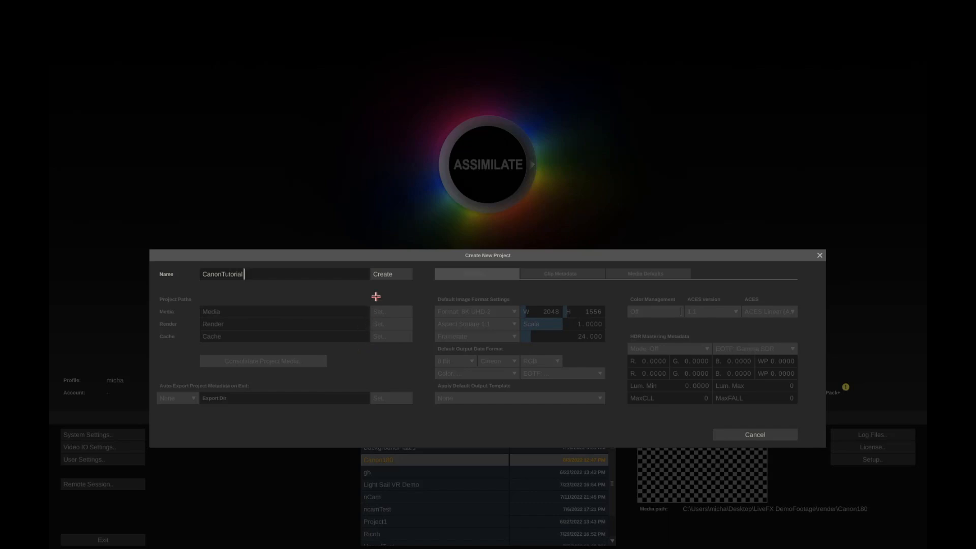
click(383, 273)
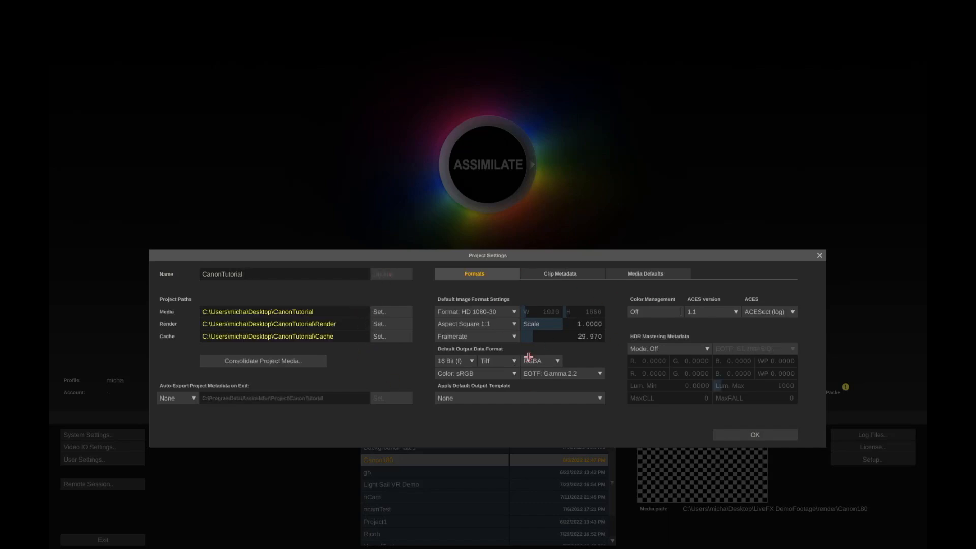
mouse_move(539, 395)
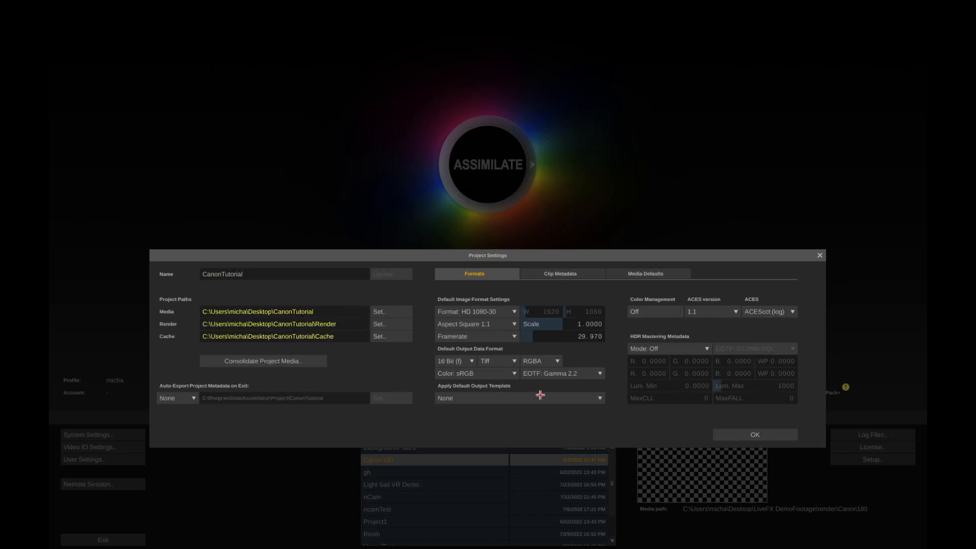
click(754, 435)
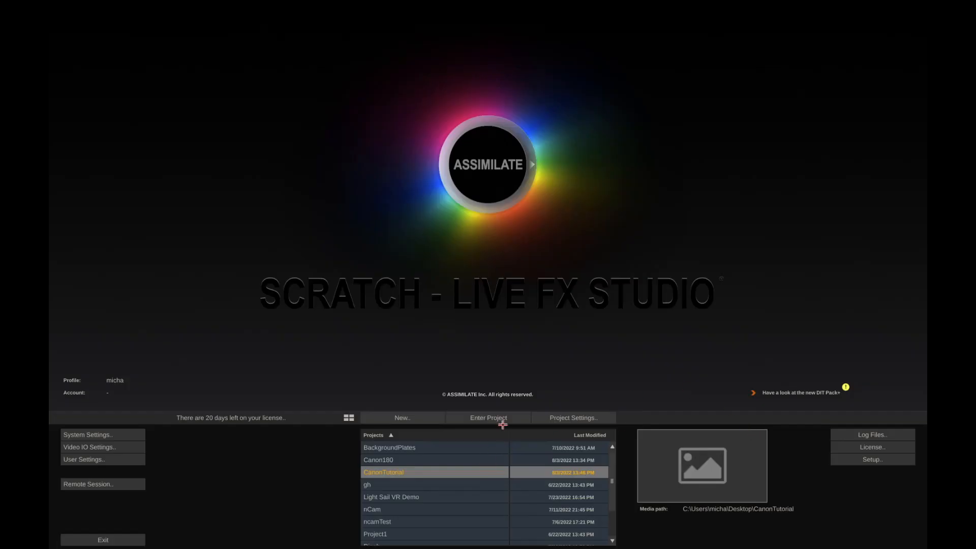
- Enter CanonTutorial, create a Basic Capture live composition, and bring up the Plug-in Browser
click(488, 417)
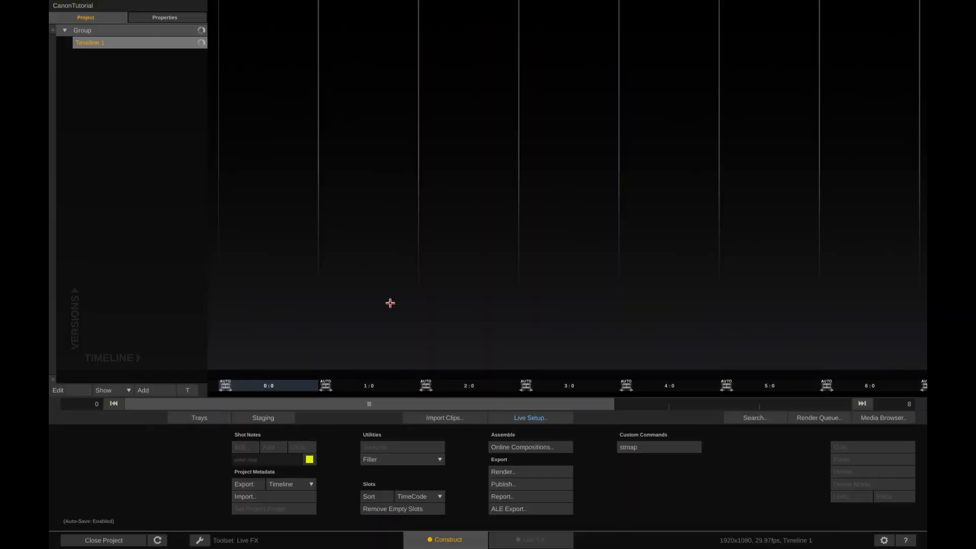
mouse_move(539, 413)
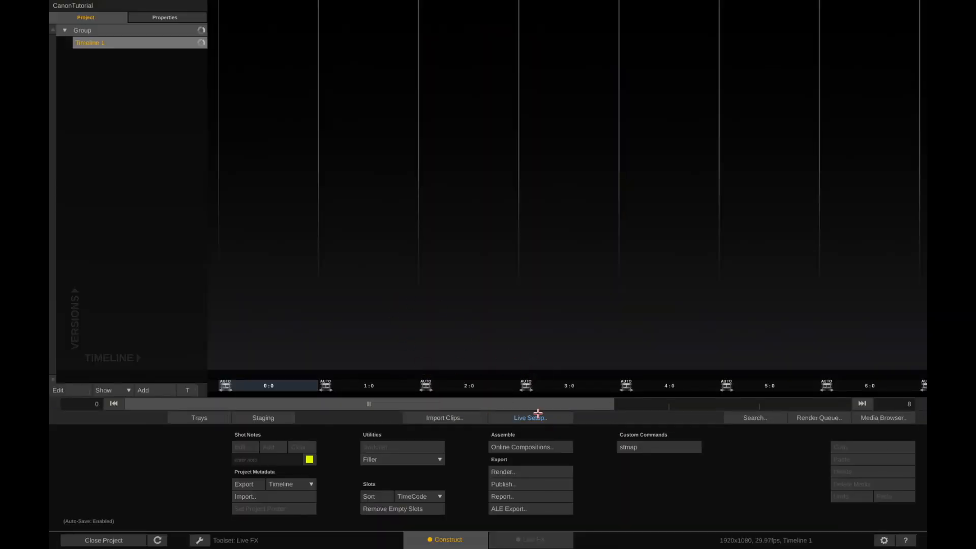
click(530, 417)
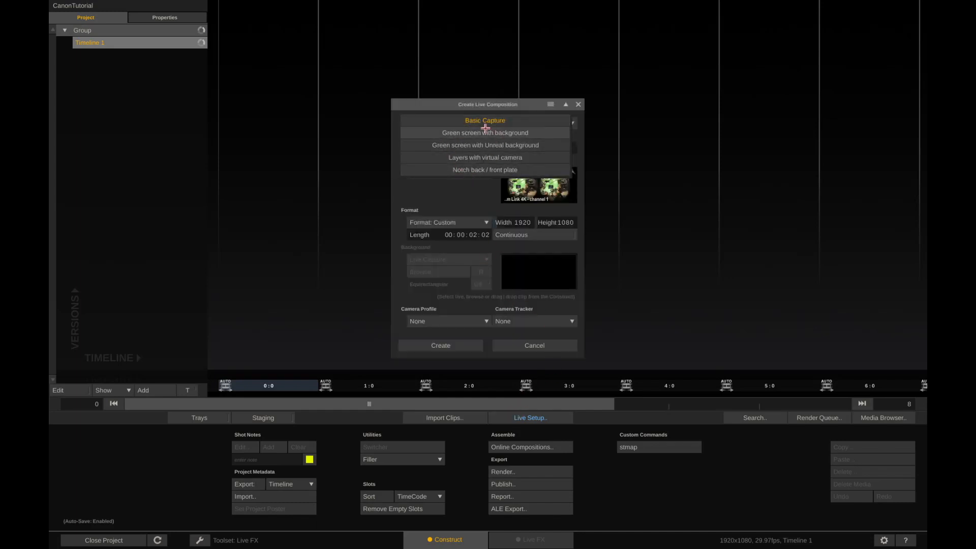
click(485, 121)
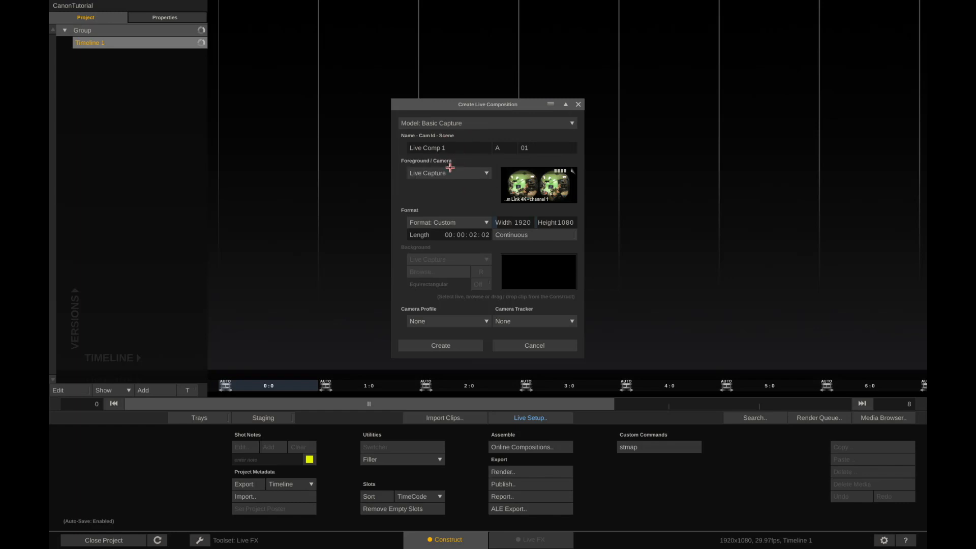
mouse_move(524, 219)
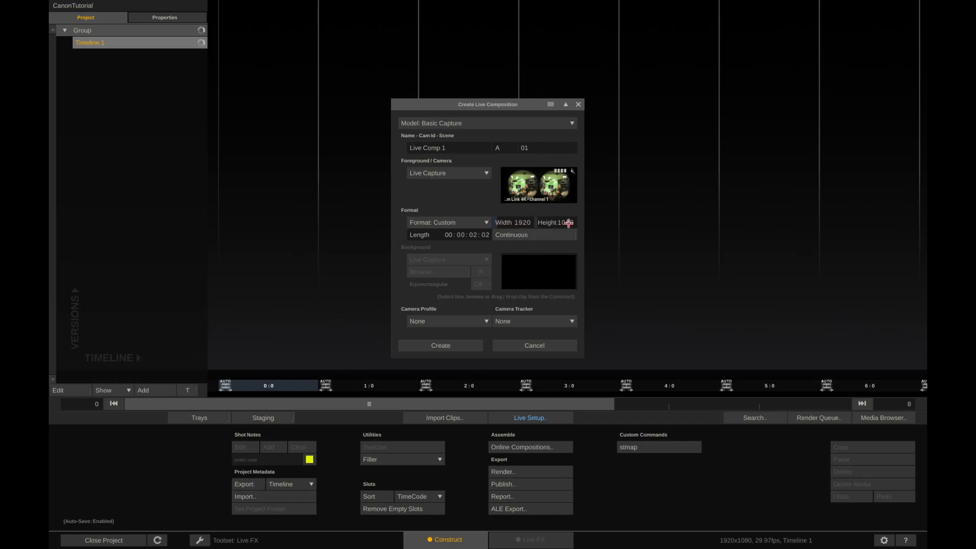
click(440, 345)
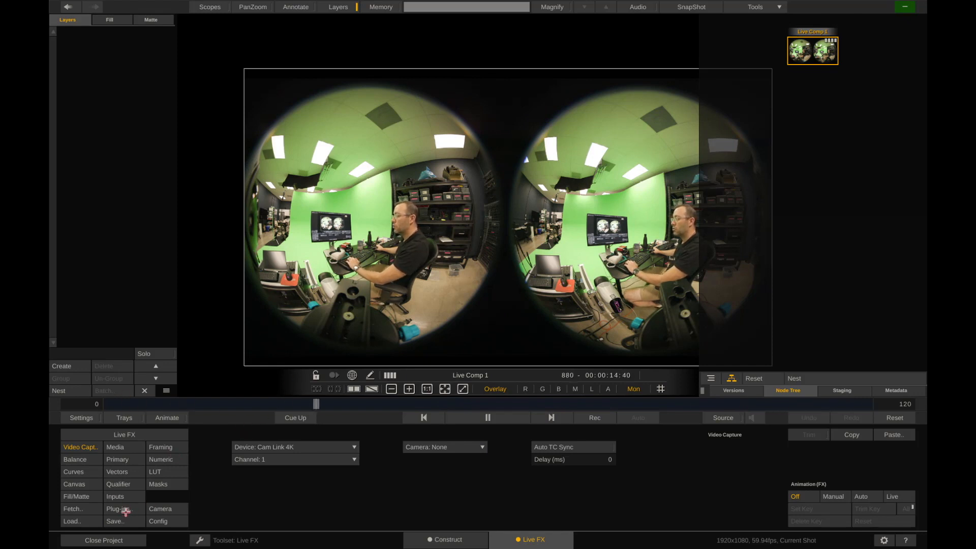
click(117, 509)
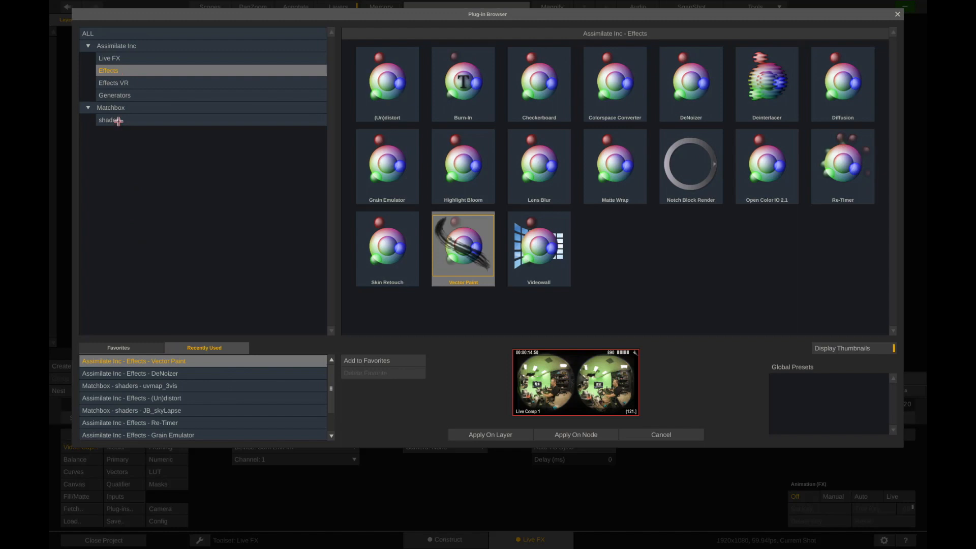
- Favourite the uvmap_3vis Matchbox shader and apply it as a node above Live Comp 1
click(110, 120)
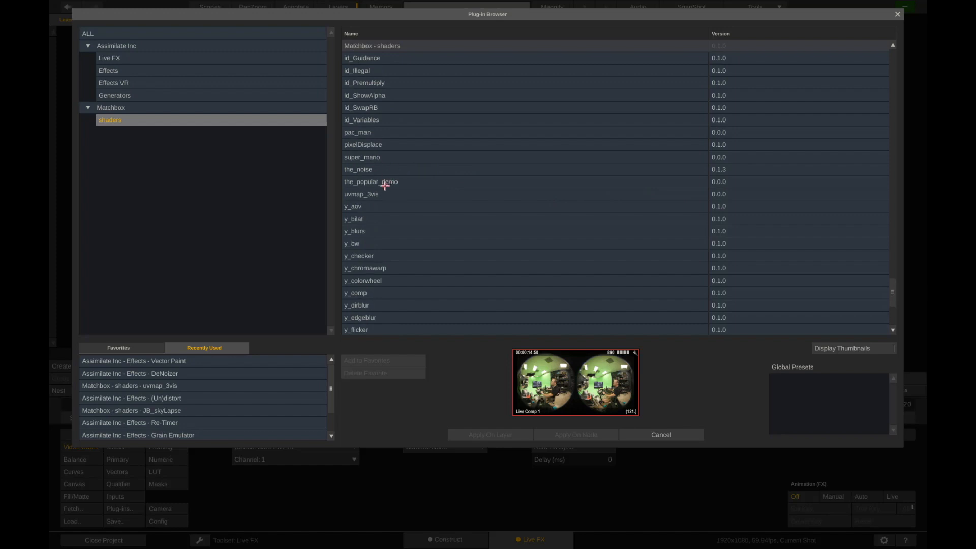
click(361, 194)
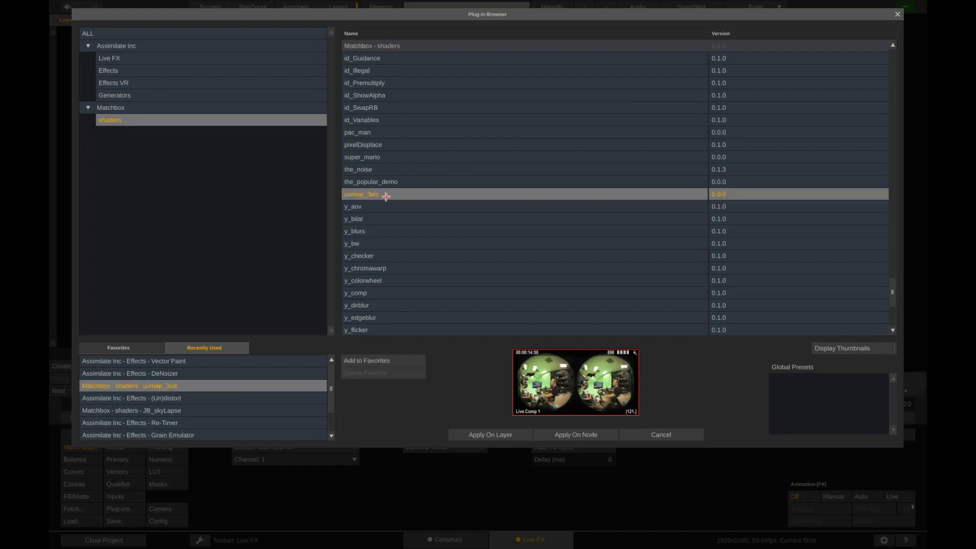
click(117, 347)
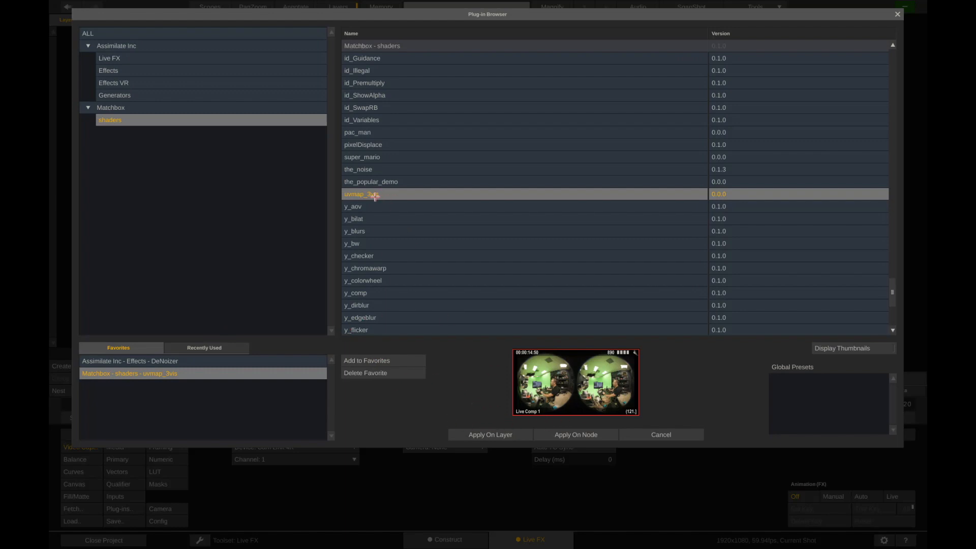
mouse_move(485, 434)
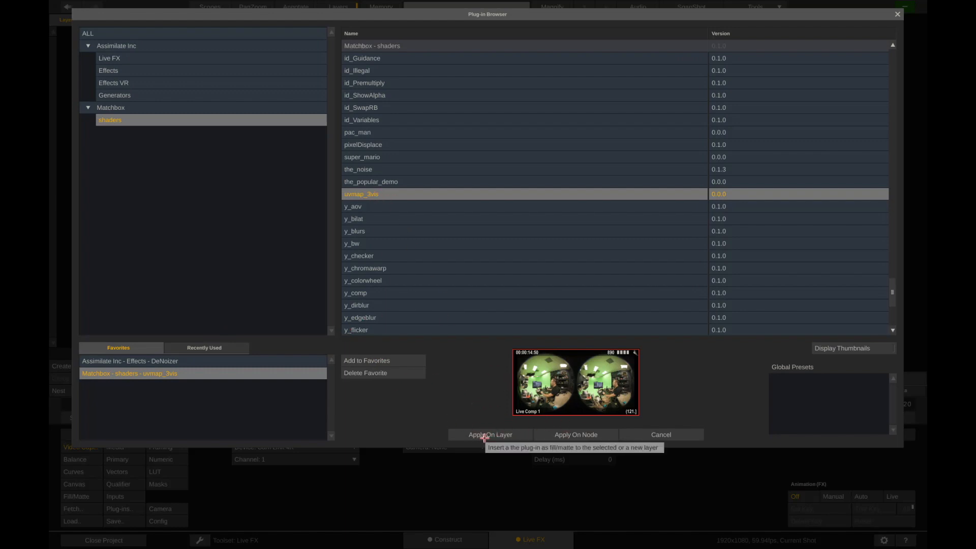
mouse_move(573, 448)
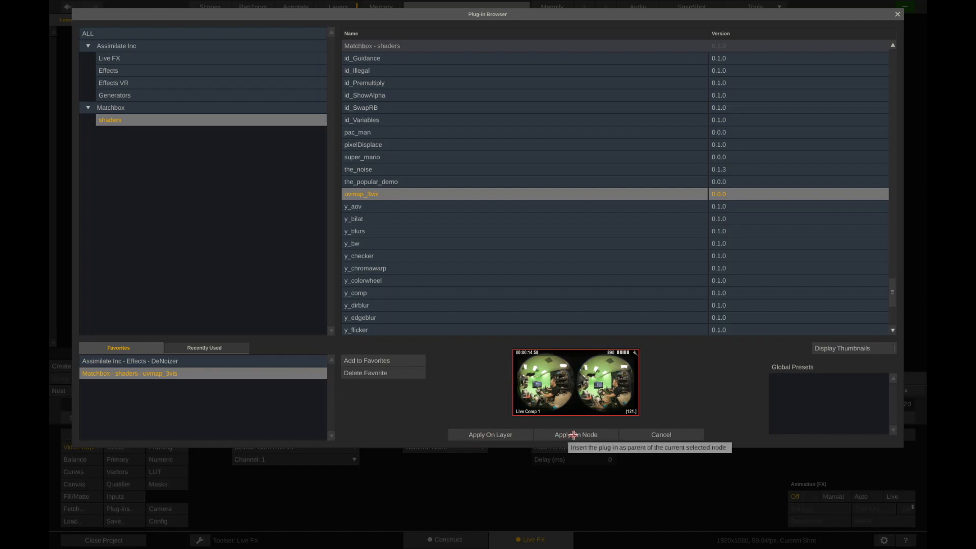
click(574, 434)
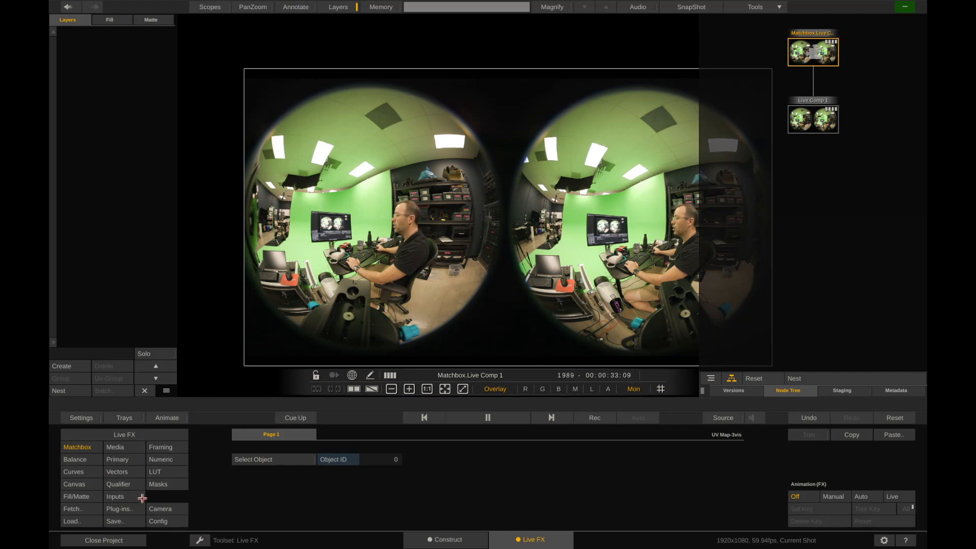
click(119, 508)
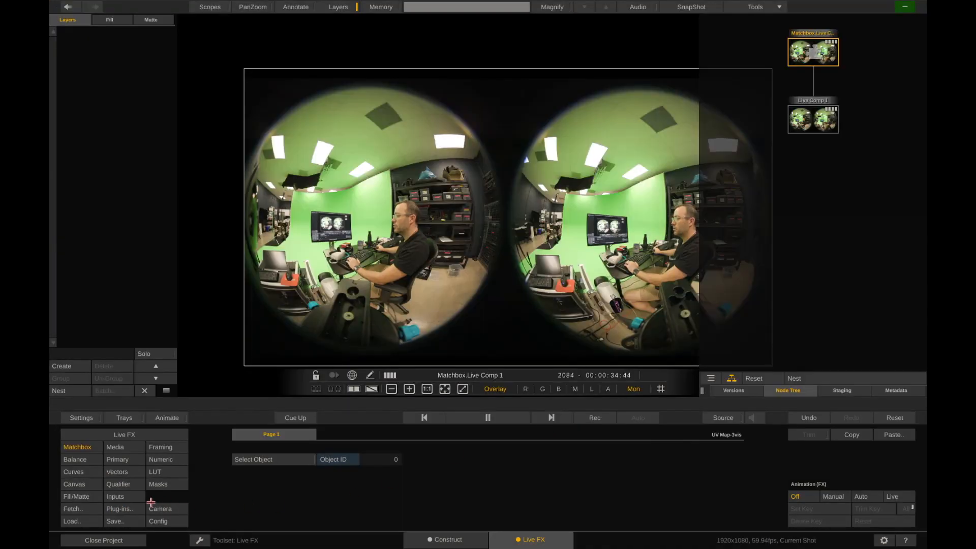
- Import EOS_R5C_RF52_STMap.exr as the shader's UV Map input clip
click(115, 495)
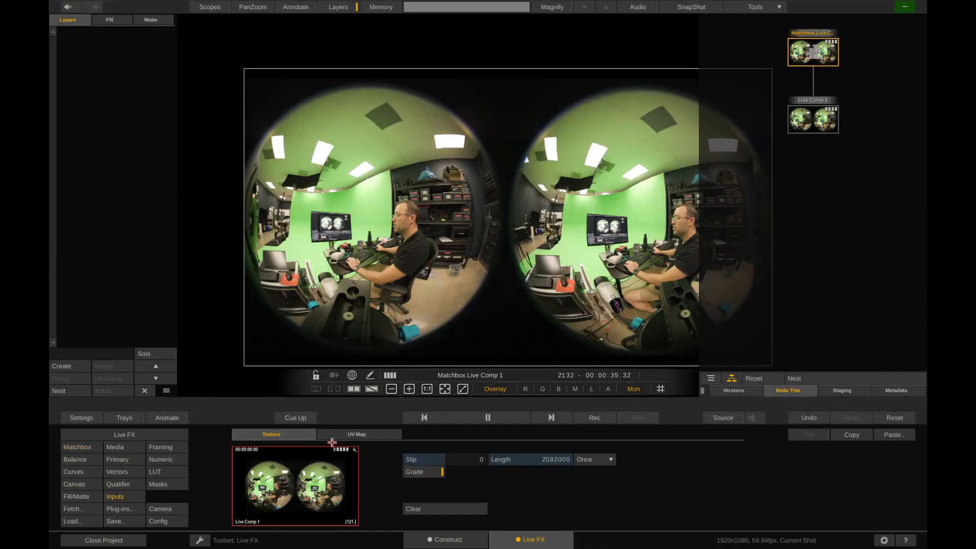
click(356, 434)
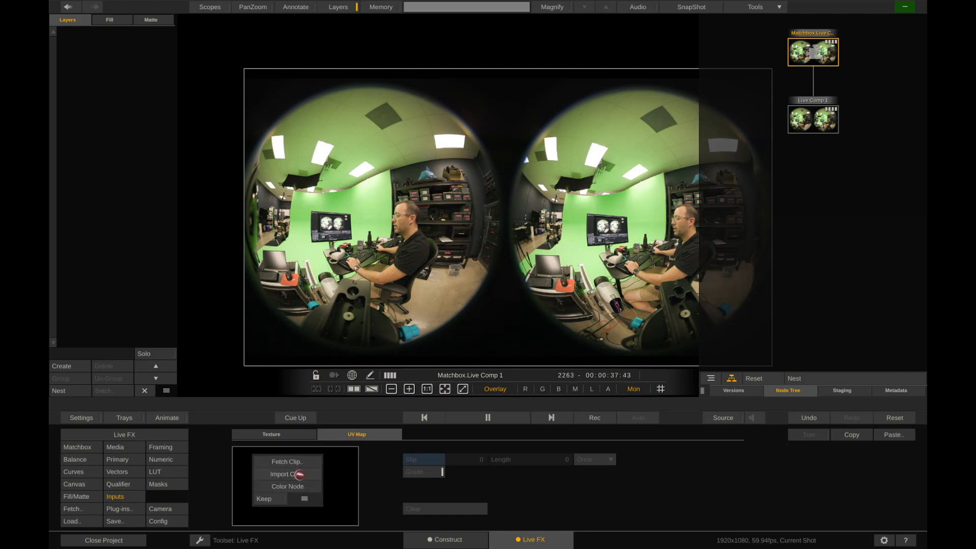
click(286, 474)
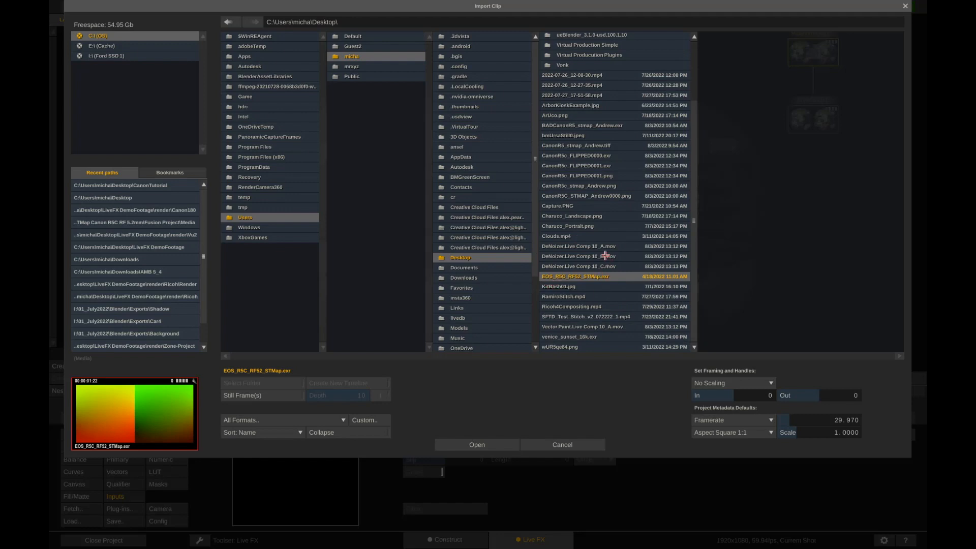
click(477, 444)
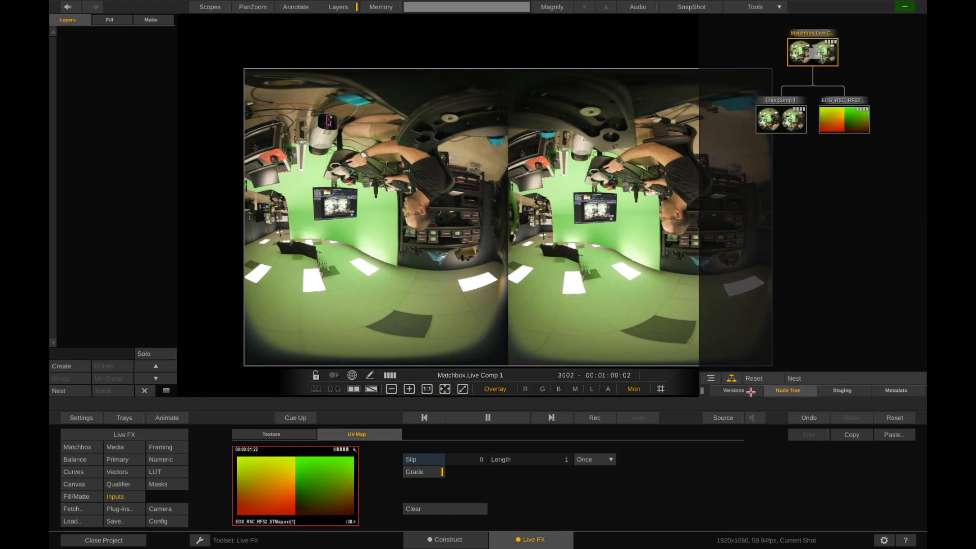
- Select the Matchbox node and set its output Projection Type to Equirectangular 180
click(895, 390)
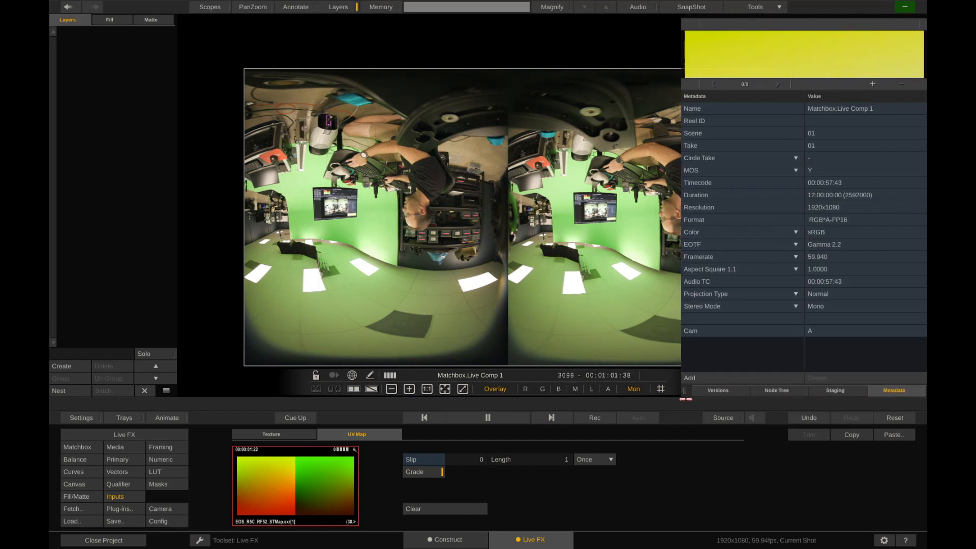
click(776, 390)
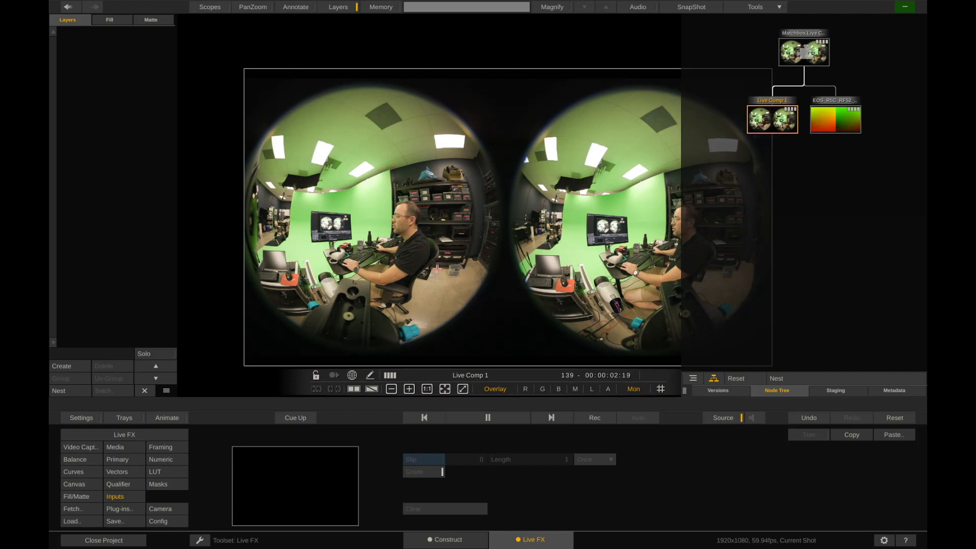
click(114, 447)
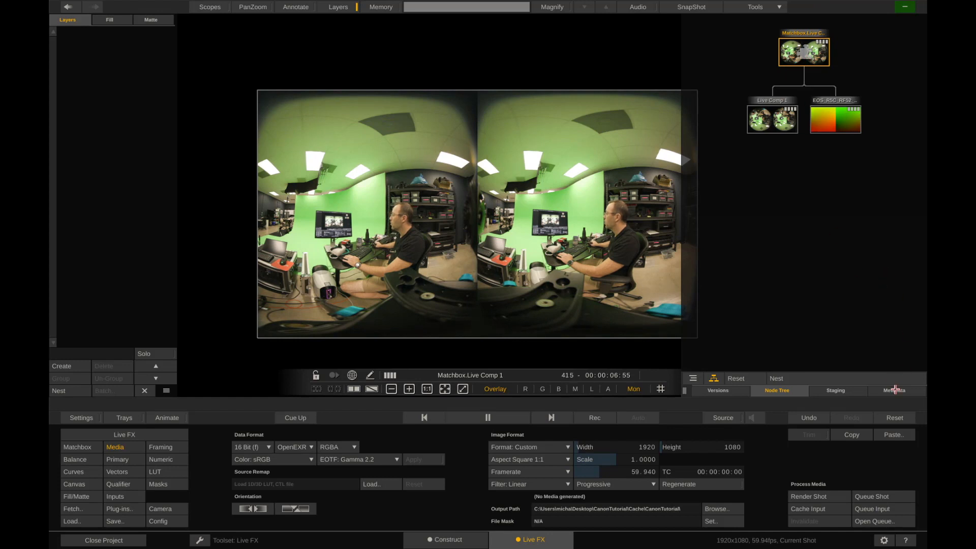
click(894, 391)
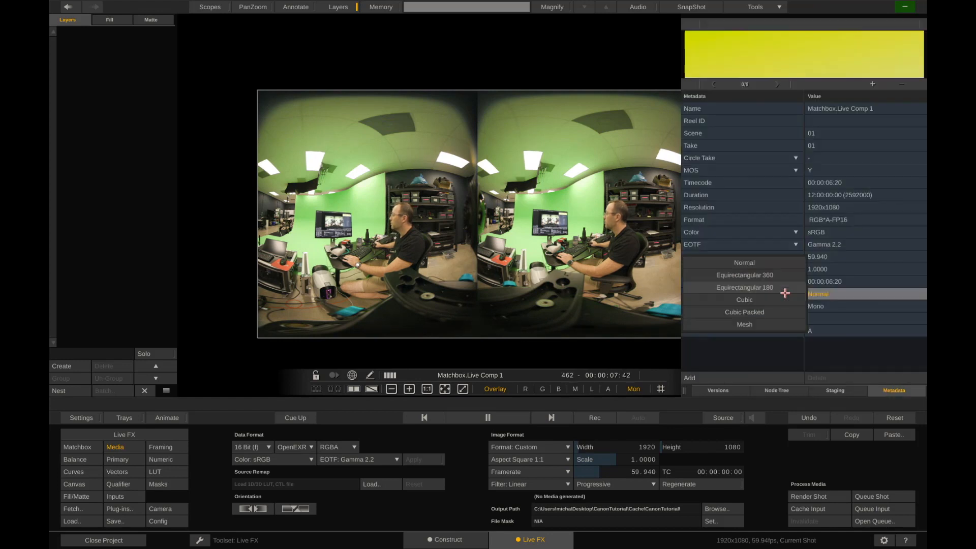
click(744, 287)
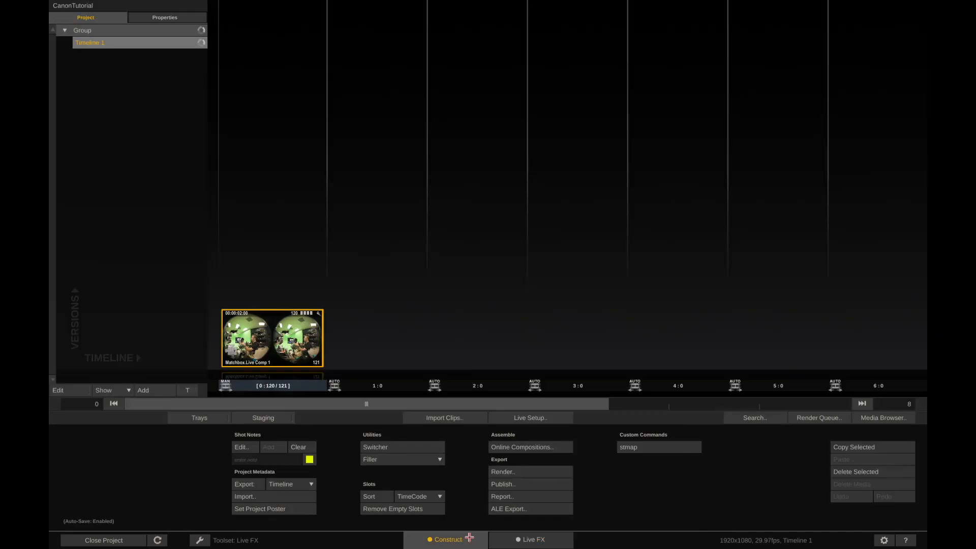
- Open the Matchbox.Live Comp 1 shot from the timeline in Live FX
click(531, 539)
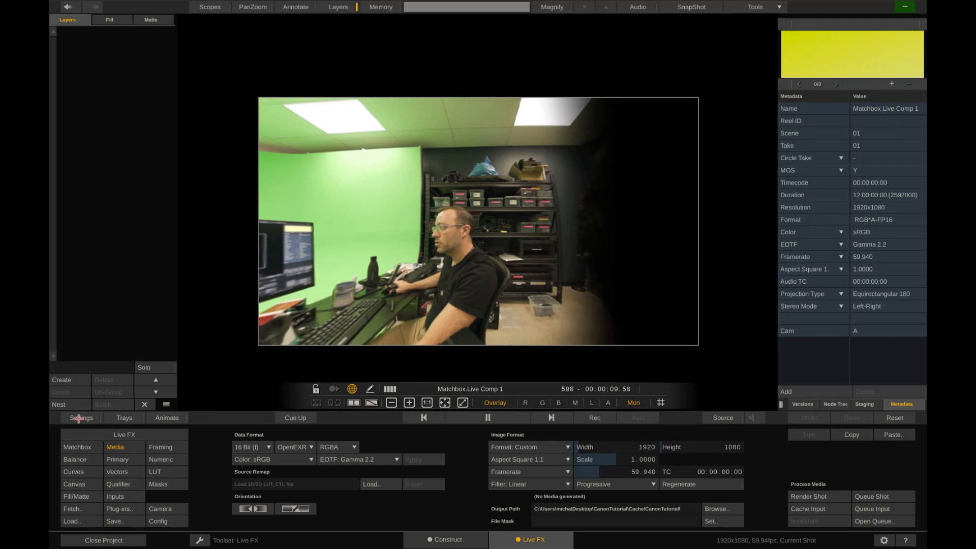
- Review the UV Map-3vis stitch settings, then reopen the Plug-in Browser
click(81, 418)
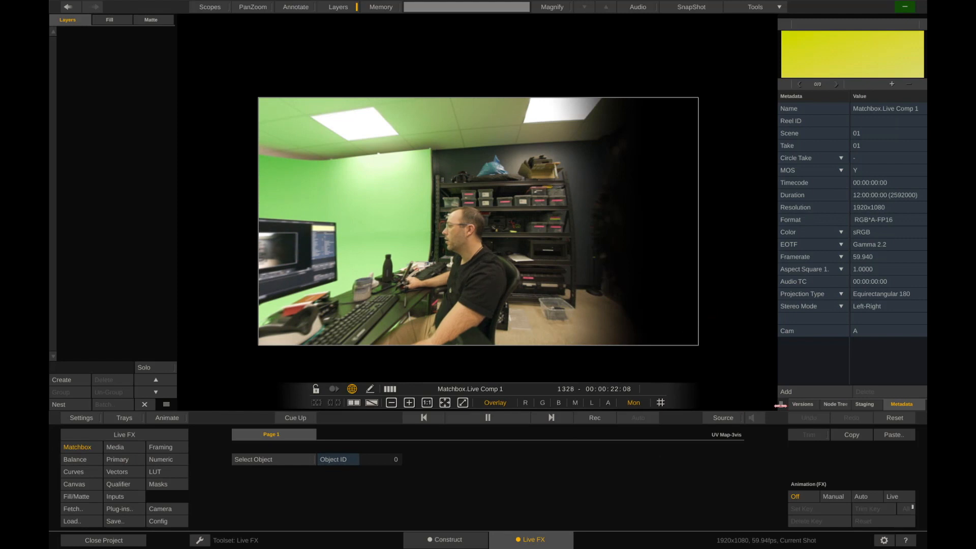
click(835, 404)
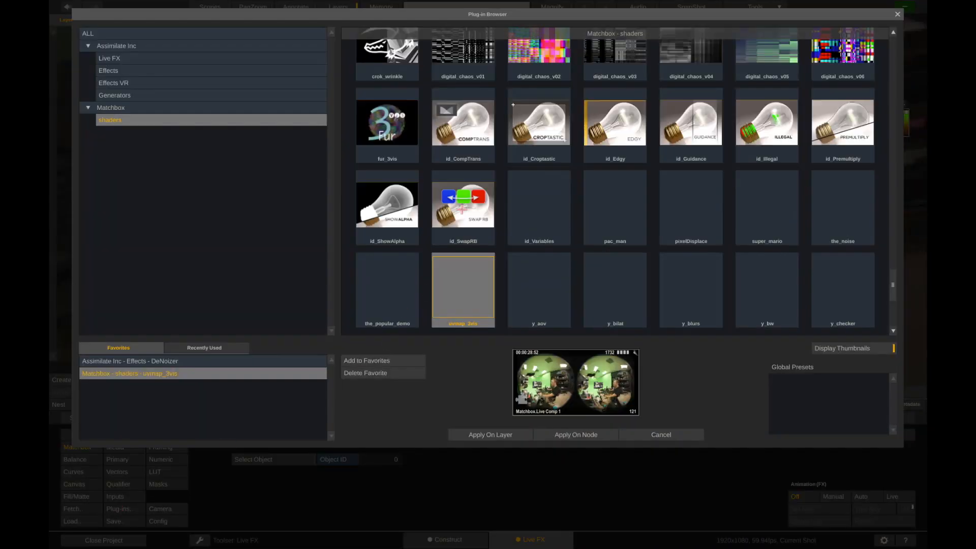
- Apply Assimilate's DeNoizer effect as a new node above the Matchbox stitch
click(108, 70)
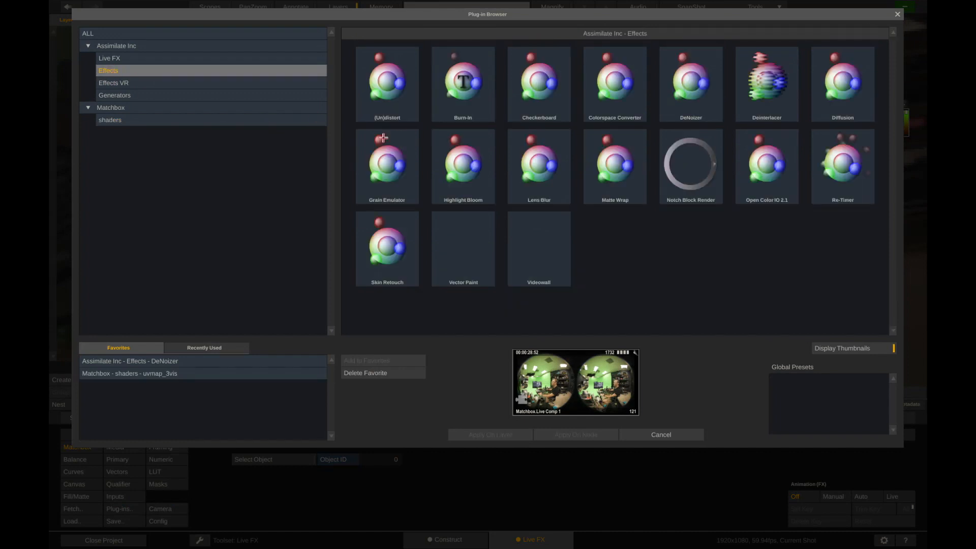
click(690, 84)
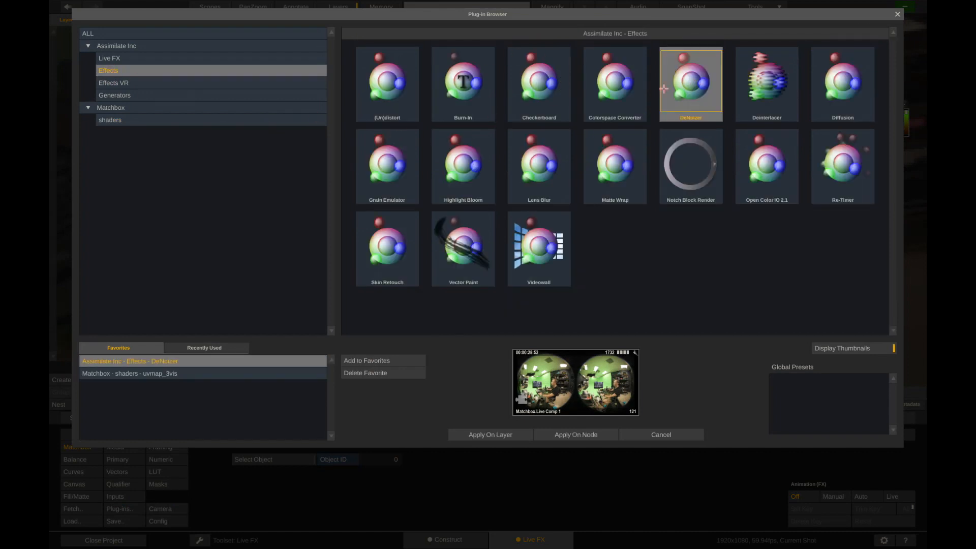
mouse_move(570, 438)
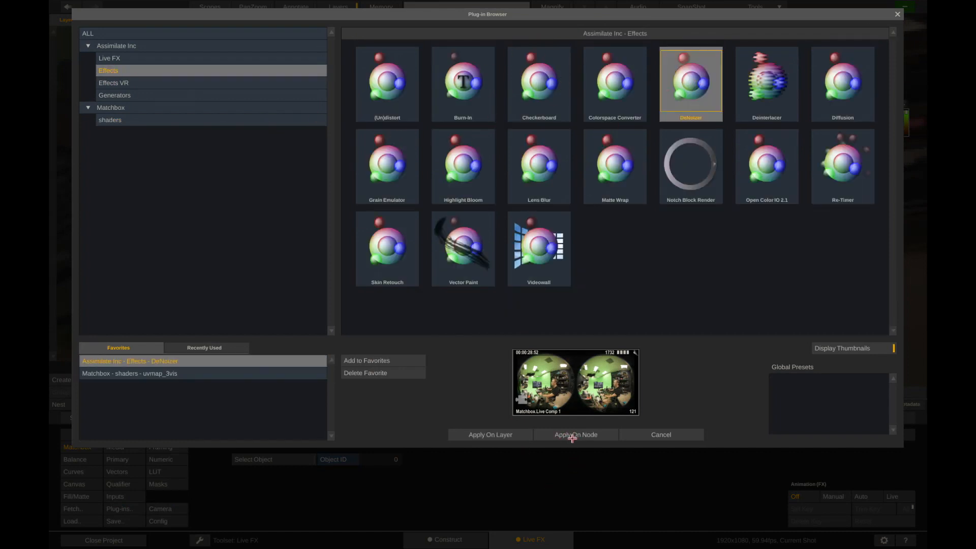
click(576, 434)
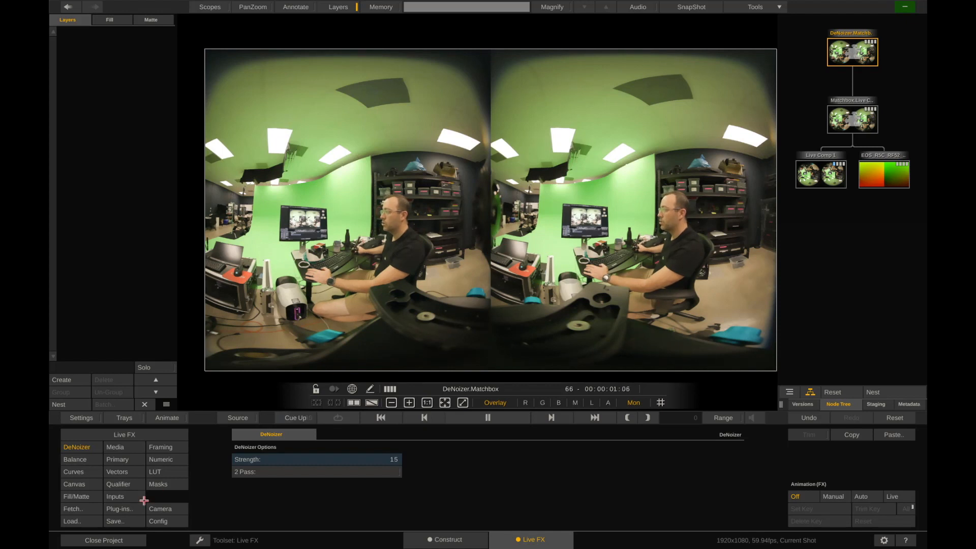
- Add a Vector Paint node after the DeNoizer and pick the 40% soft brush
click(117, 509)
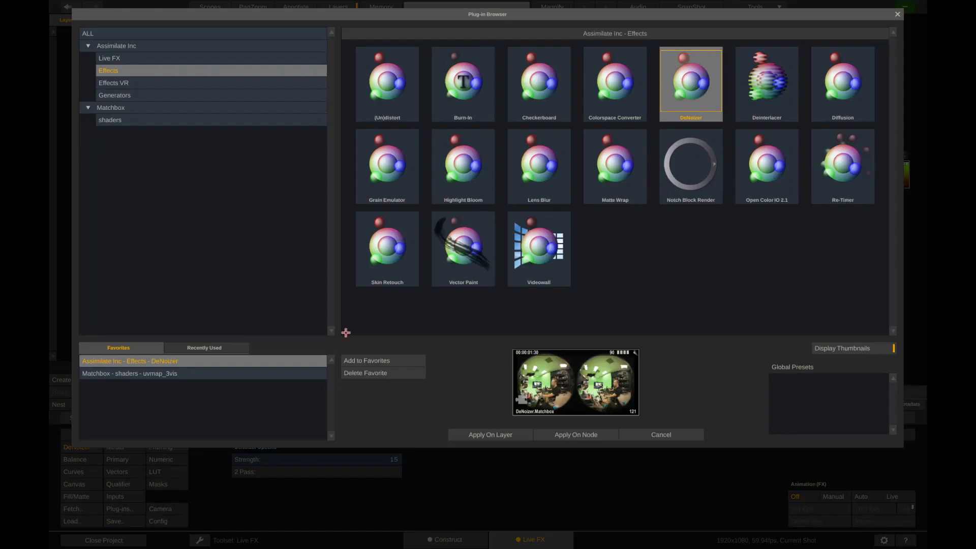
mouse_move(302, 149)
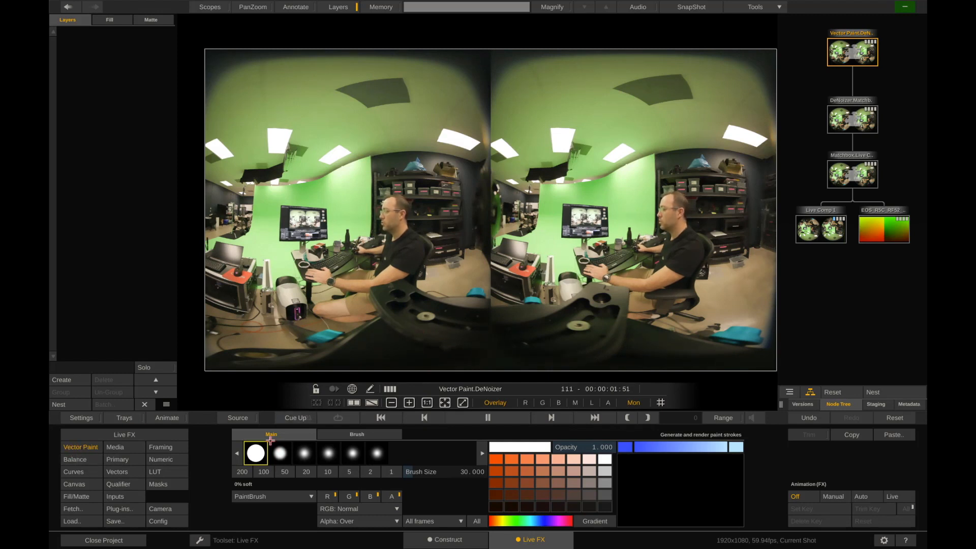
click(303, 452)
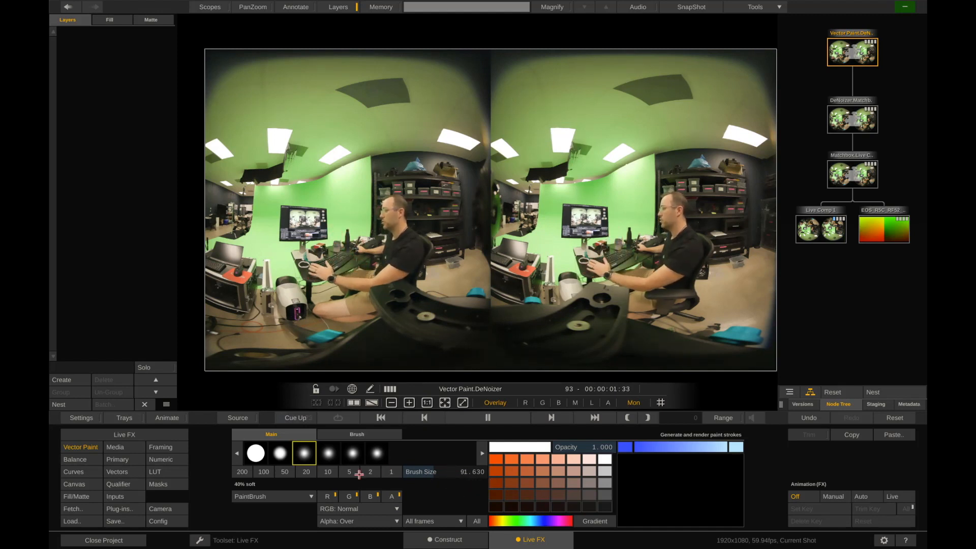
- Switch the brush to Clone mode and set the clone offset to 1020.04 by 7.68
click(486, 418)
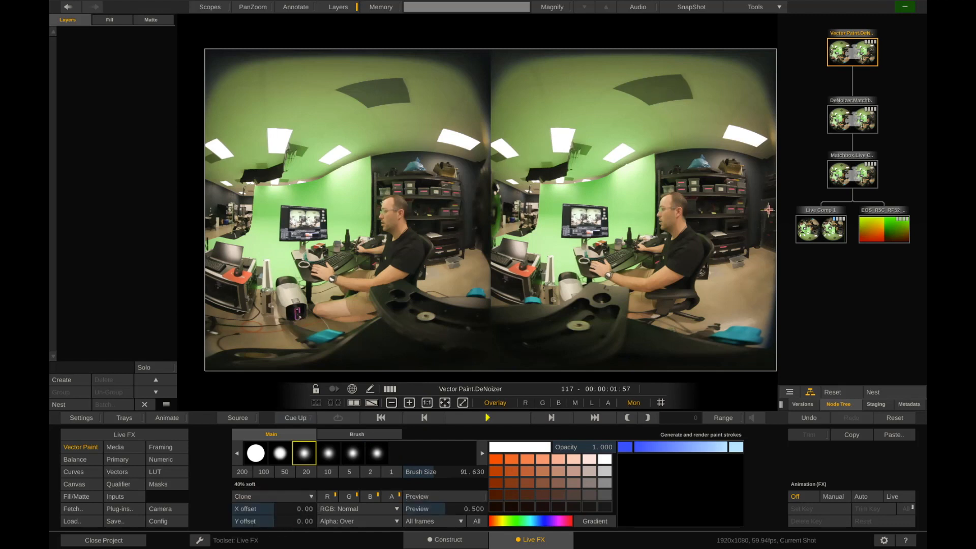
mouse_move(763, 199)
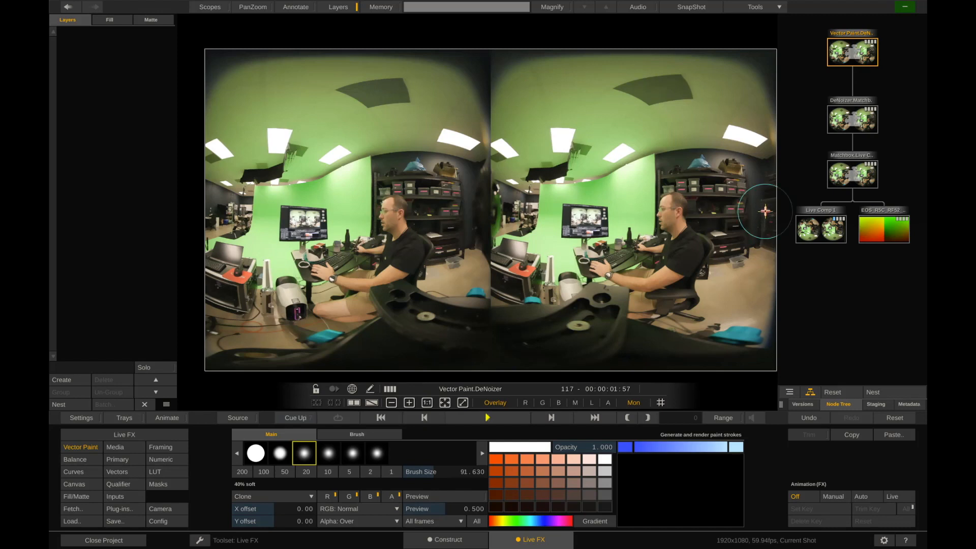
drag(762, 212, 678, 203)
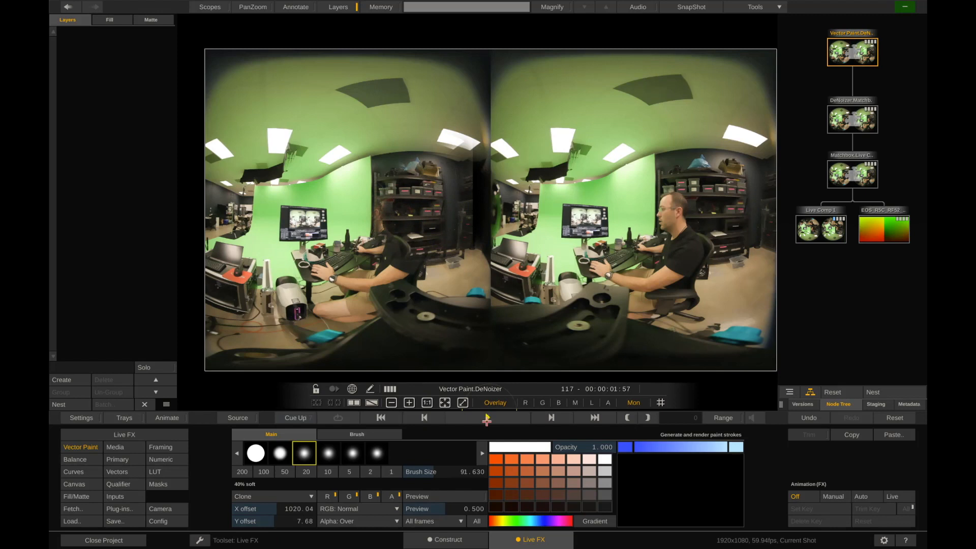
click(487, 417)
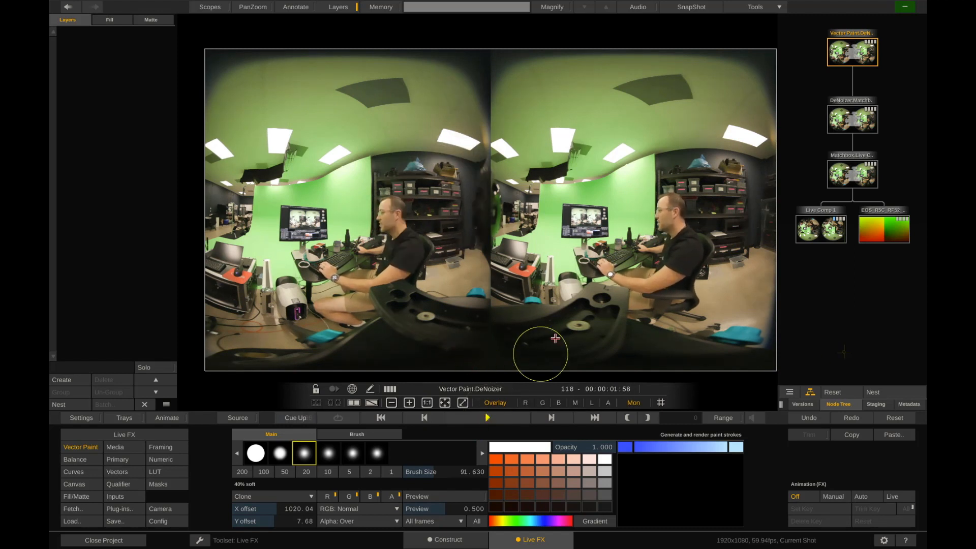
mouse_move(431, 429)
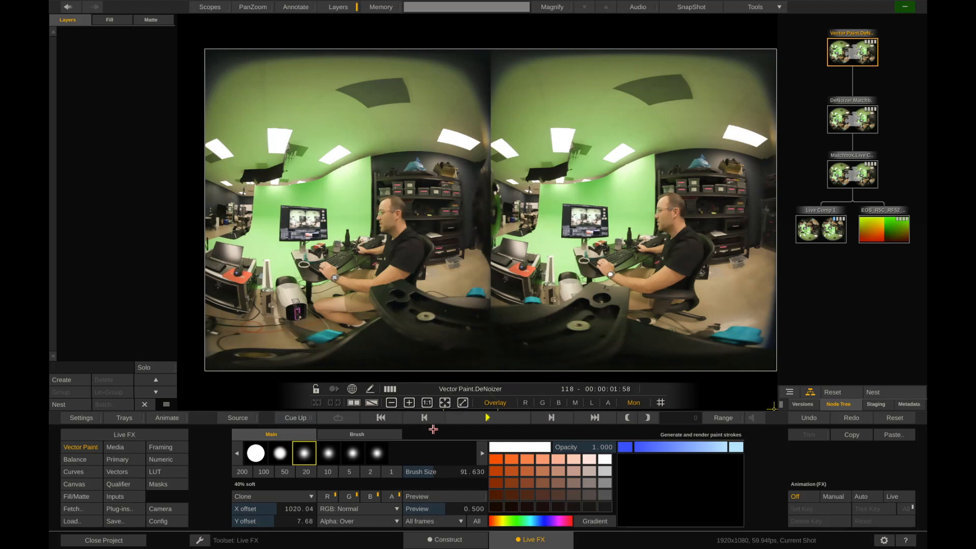
mouse_move(400, 461)
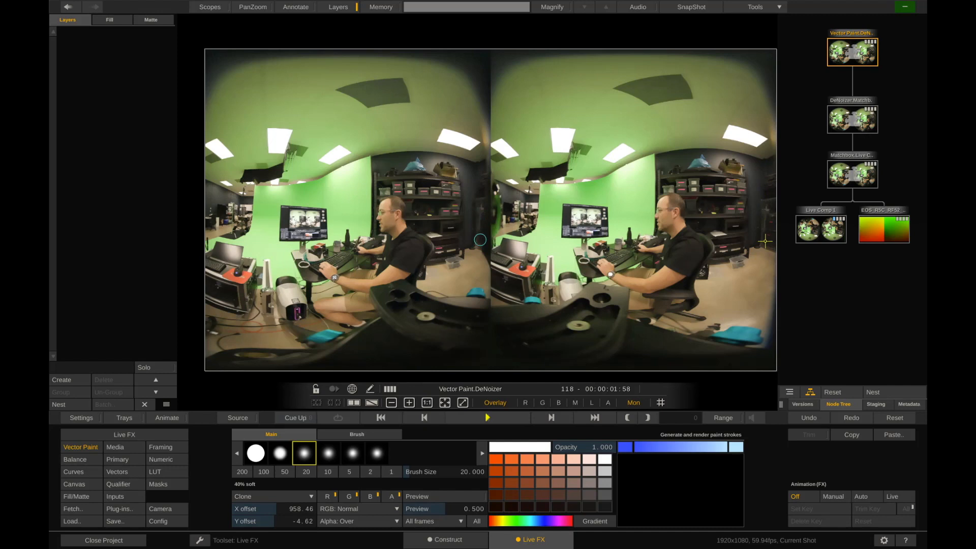
mouse_move(480, 185)
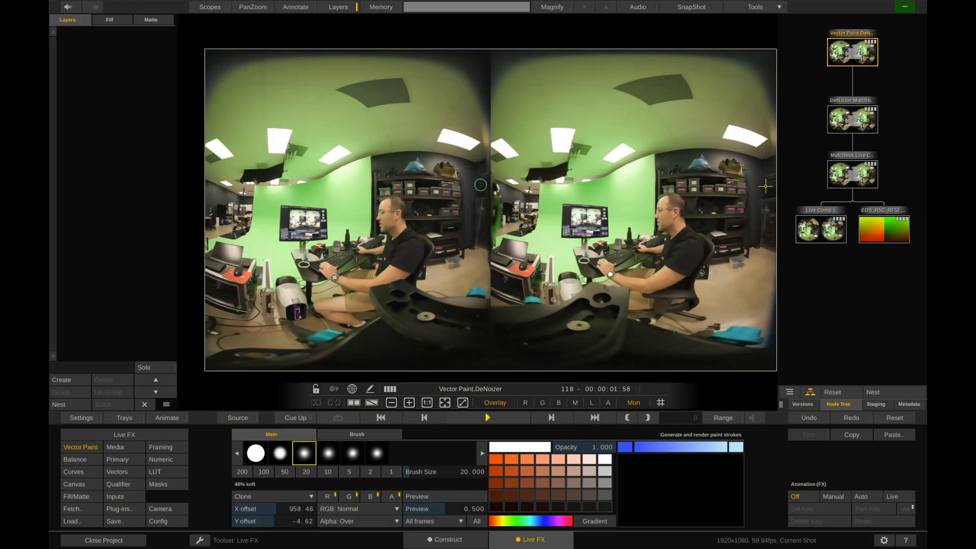
mouse_move(474, 215)
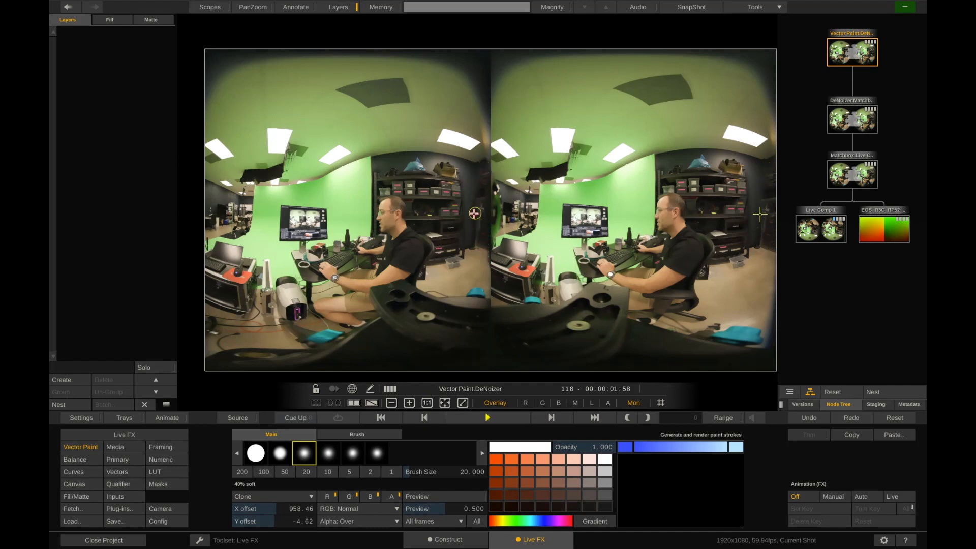
mouse_move(204, 206)
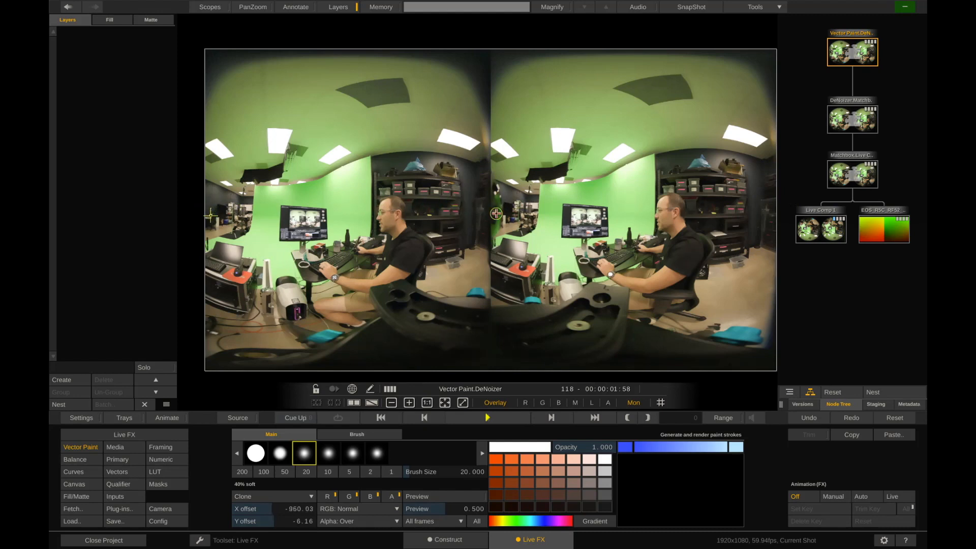
mouse_move(495, 207)
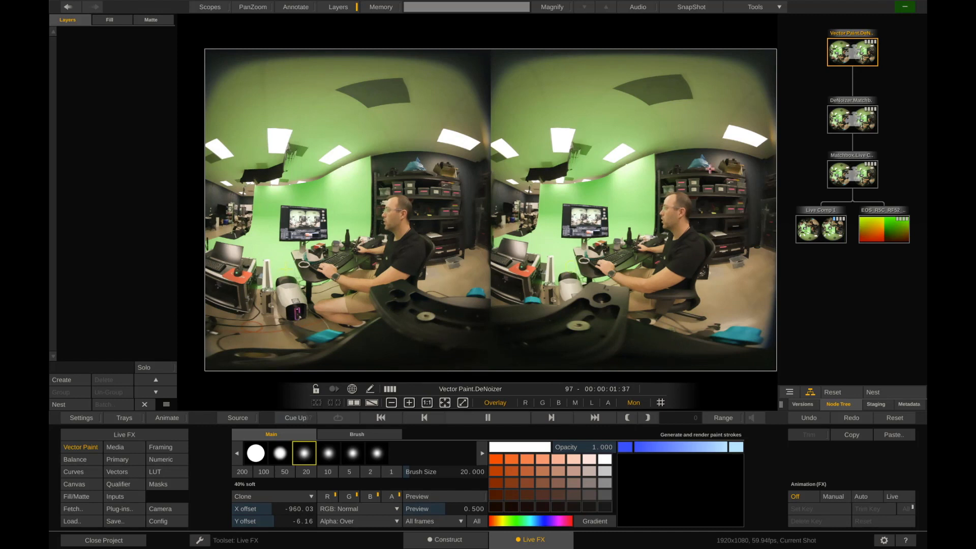
- Add a Primaries CC grading layer to the shot
click(69, 380)
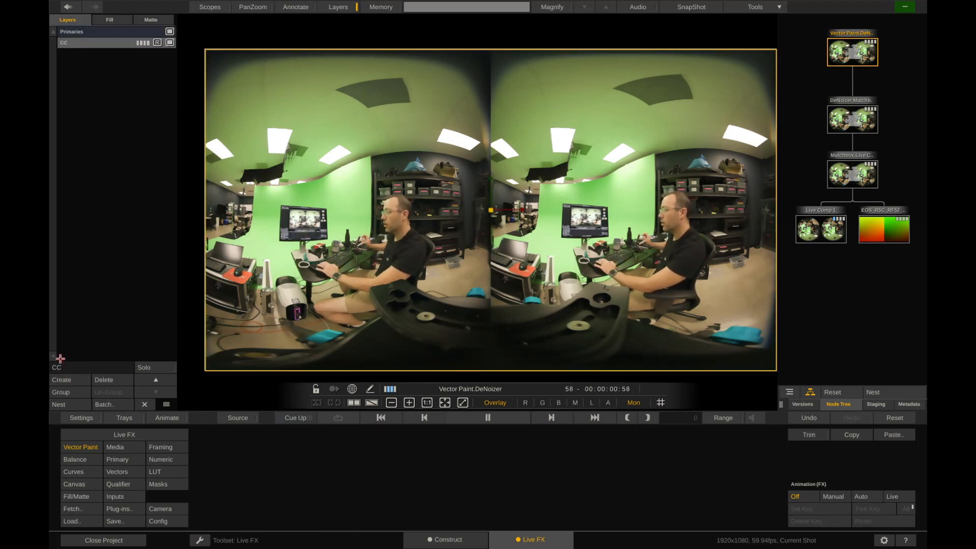
- Show the Primaries CC layer's numeric grading controls via the Numeric menu
click(160, 459)
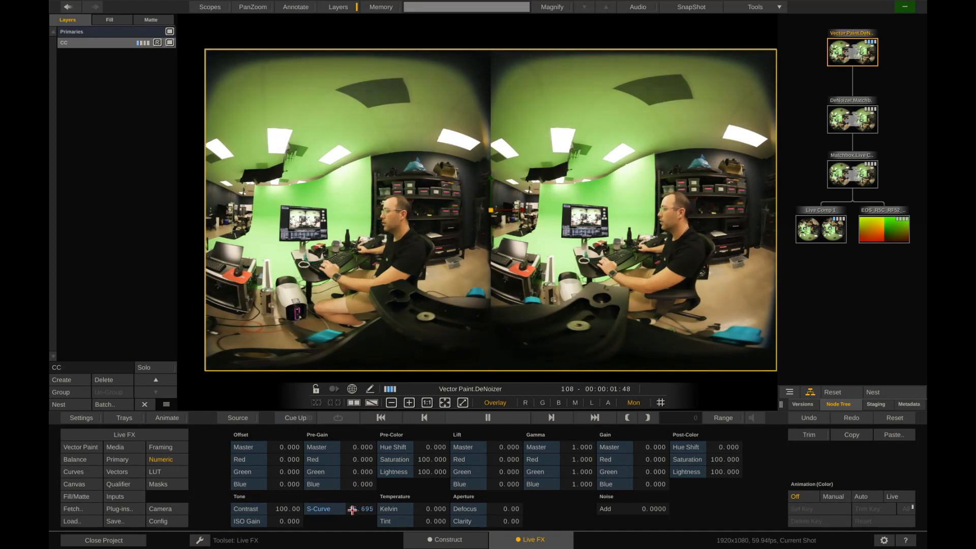